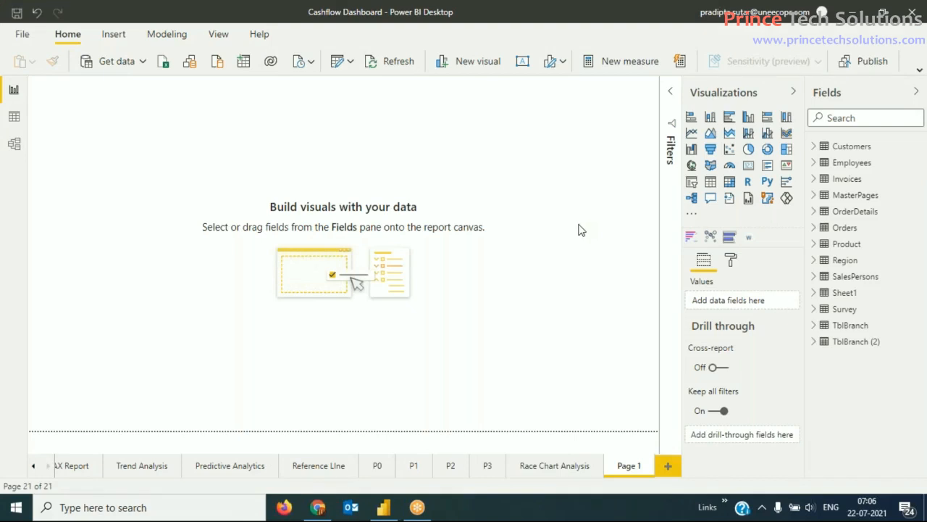
{"action": "mouse_move", "coordinate": [616, 249]}
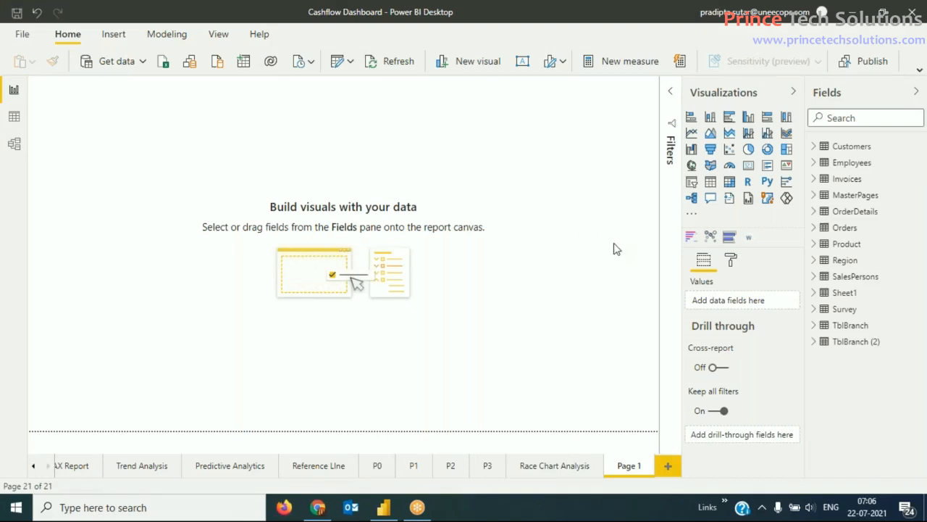
{"action": "mouse_move", "coordinate": [613, 250]}
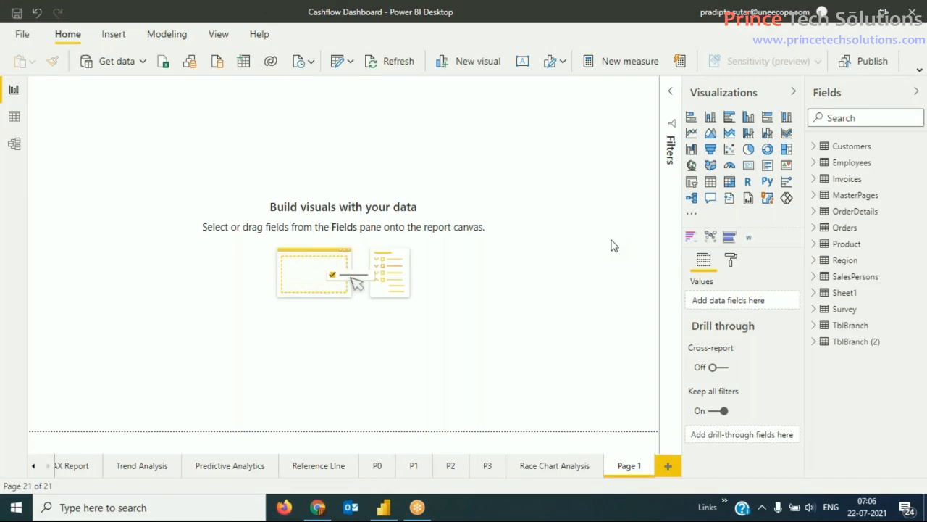
{"action": "mouse_move", "coordinate": [626, 259]}
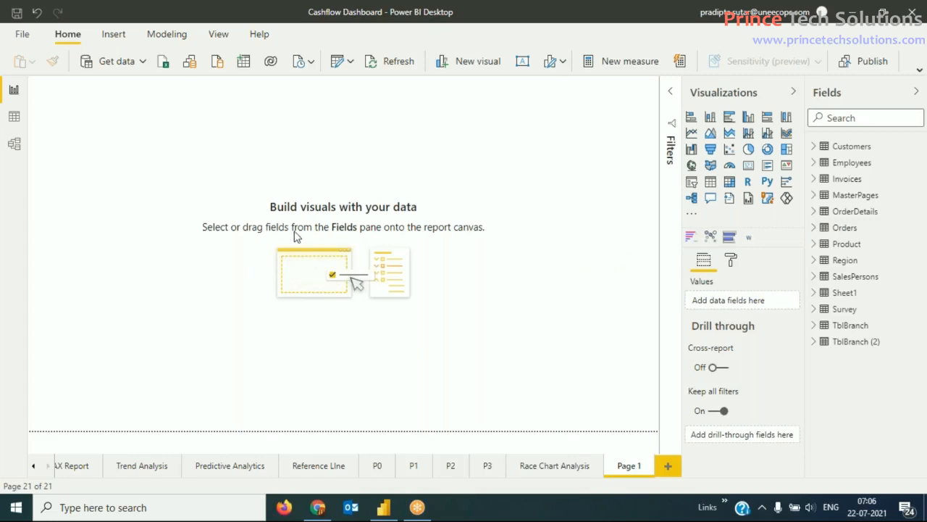
{"action": "mouse_move", "coordinate": [232, 239]}
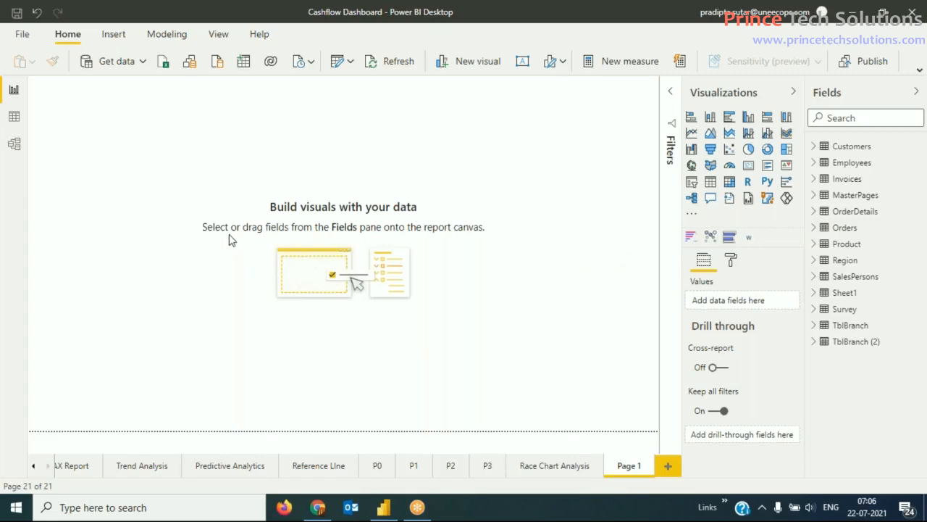
{"action": "mouse_move", "coordinate": [137, 171]}
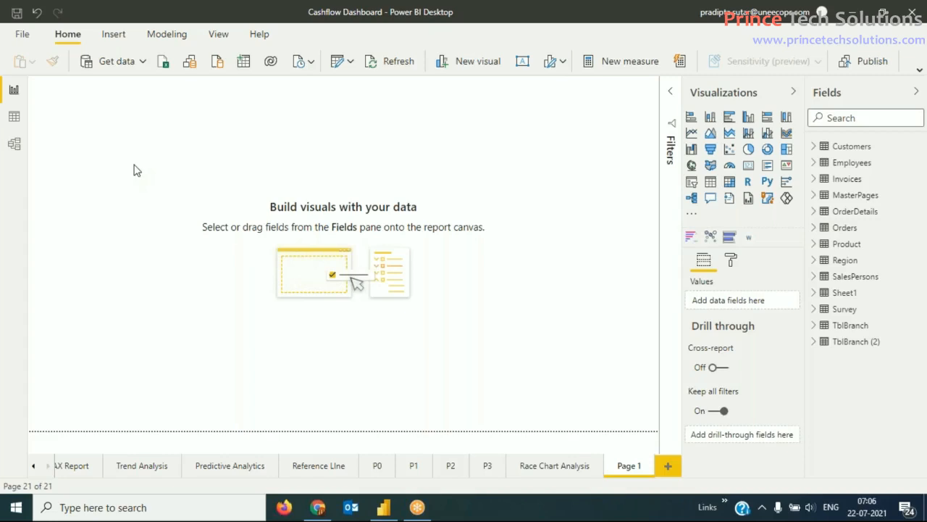
{"action": "mouse_move", "coordinate": [142, 171]}
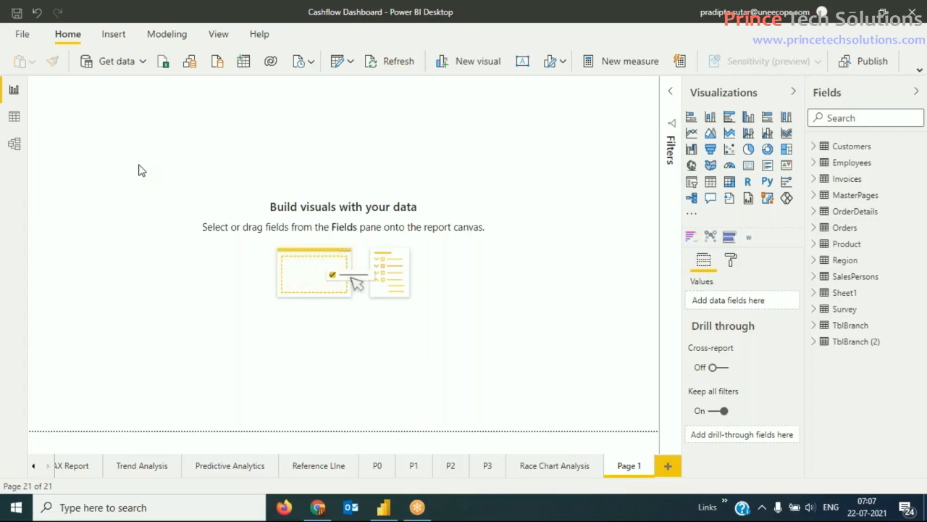
{"action": "mouse_move", "coordinate": [266, 262]}
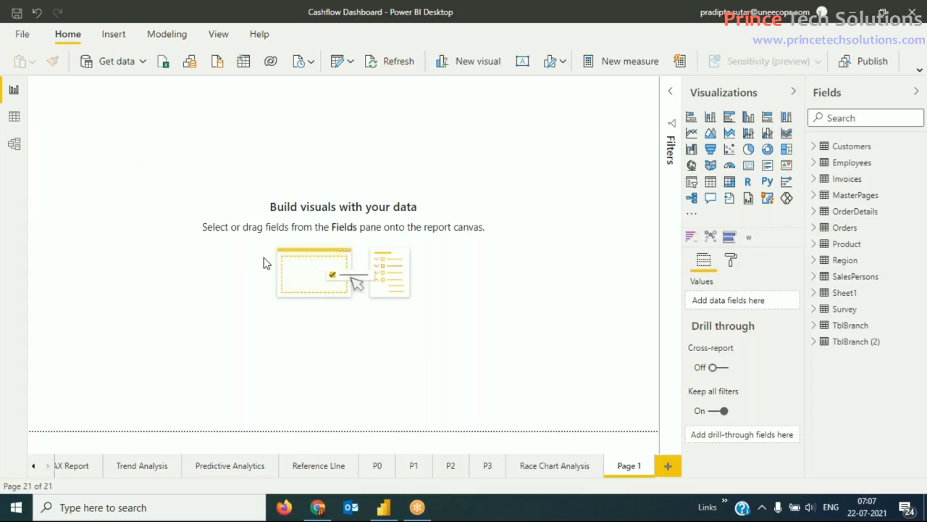
{"action": "mouse_move", "coordinate": [281, 271]}
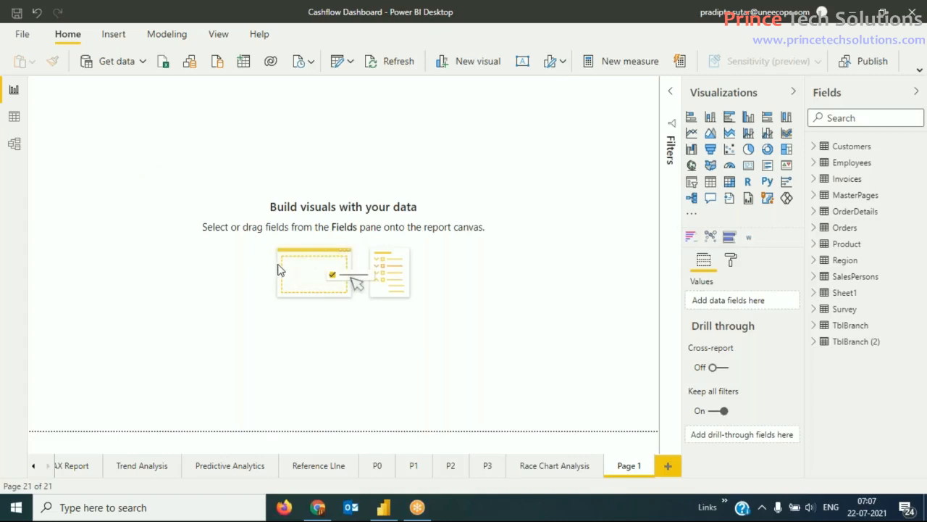
{"action": "mouse_move", "coordinate": [350, 348]}
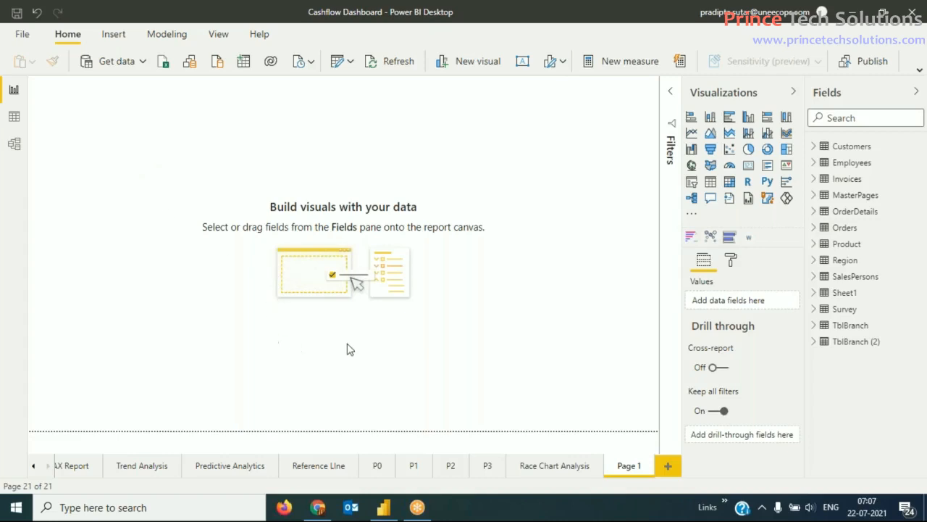
{"action": "mouse_move", "coordinate": [365, 347]}
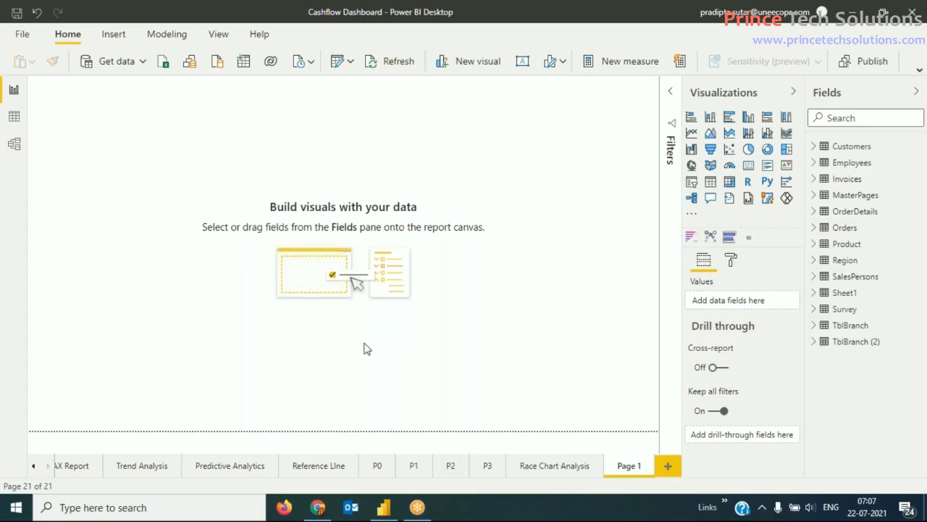
{"action": "mouse_move", "coordinate": [467, 347]}
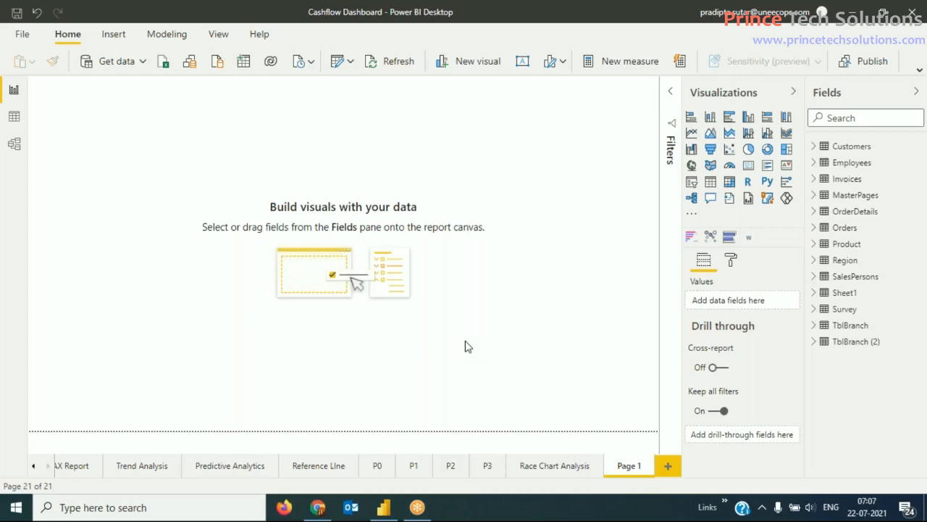
{"action": "mouse_move", "coordinate": [464, 356]}
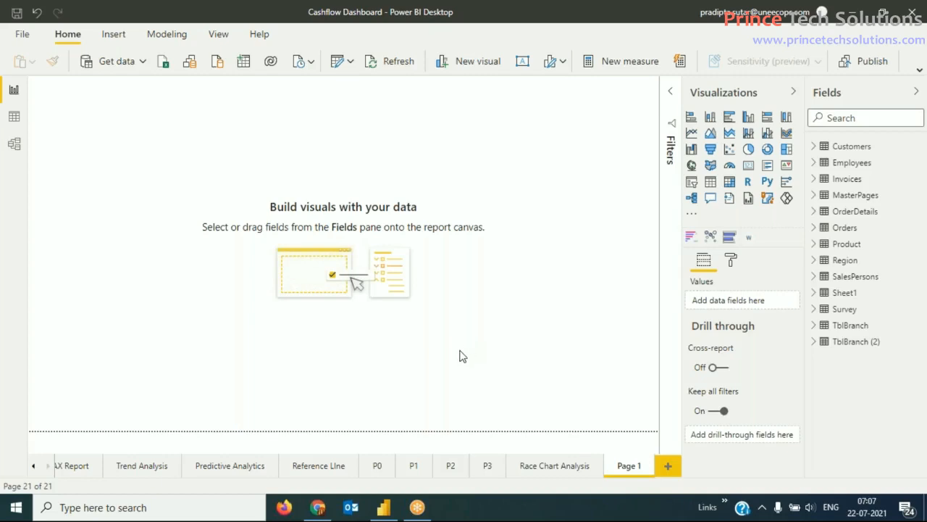
{"action": "mouse_move", "coordinate": [465, 353]}
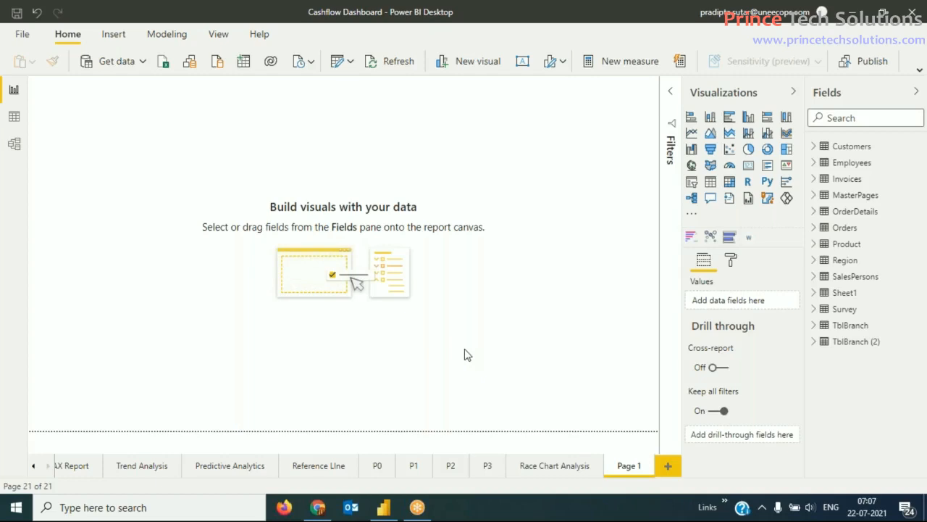
{"action": "mouse_move", "coordinate": [533, 362]}
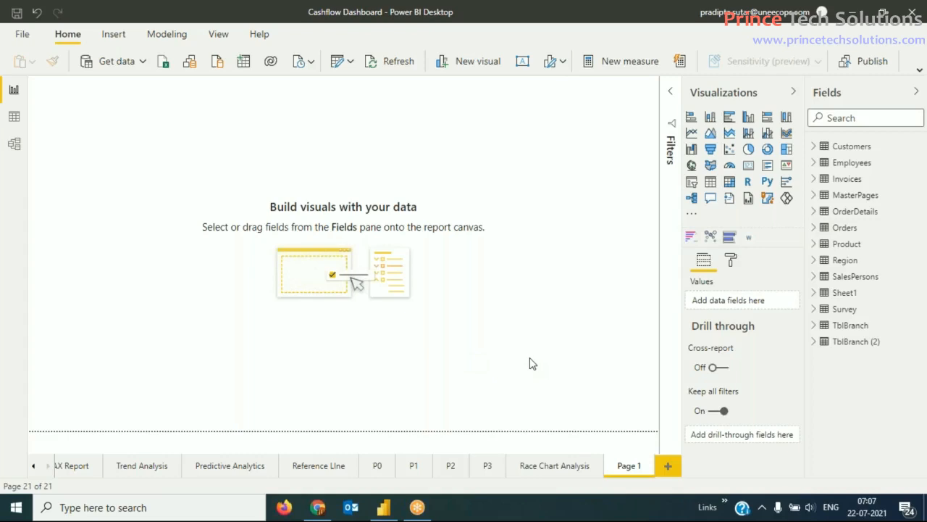
{"action": "mouse_move", "coordinate": [442, 362]}
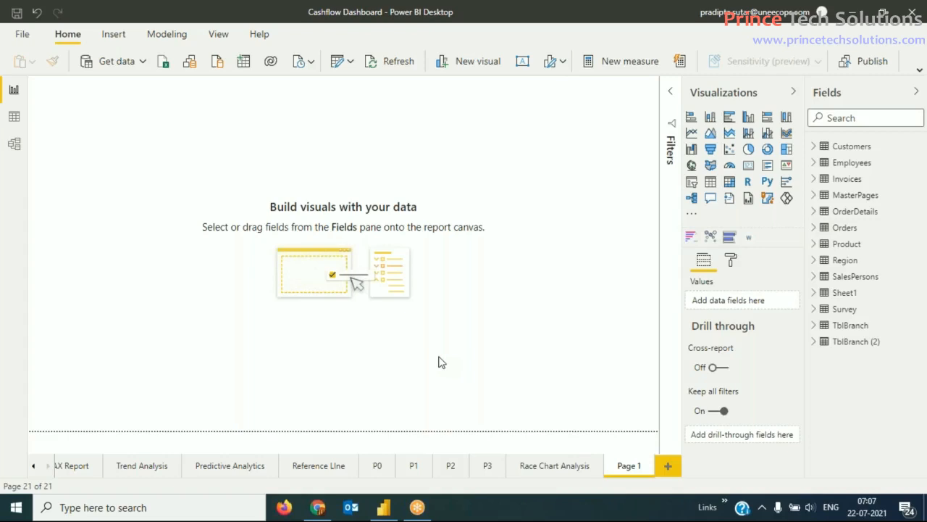
{"action": "mouse_move", "coordinate": [452, 363]}
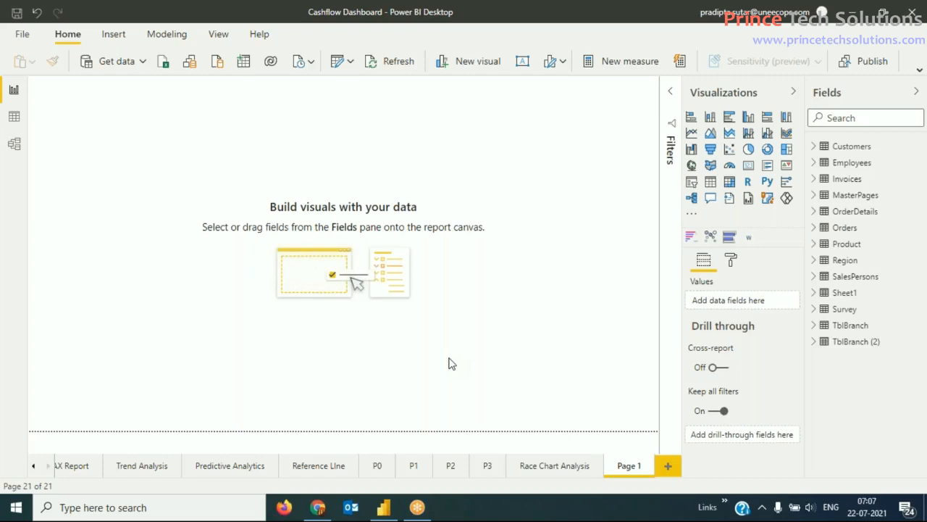
{"action": "mouse_move", "coordinate": [457, 354]}
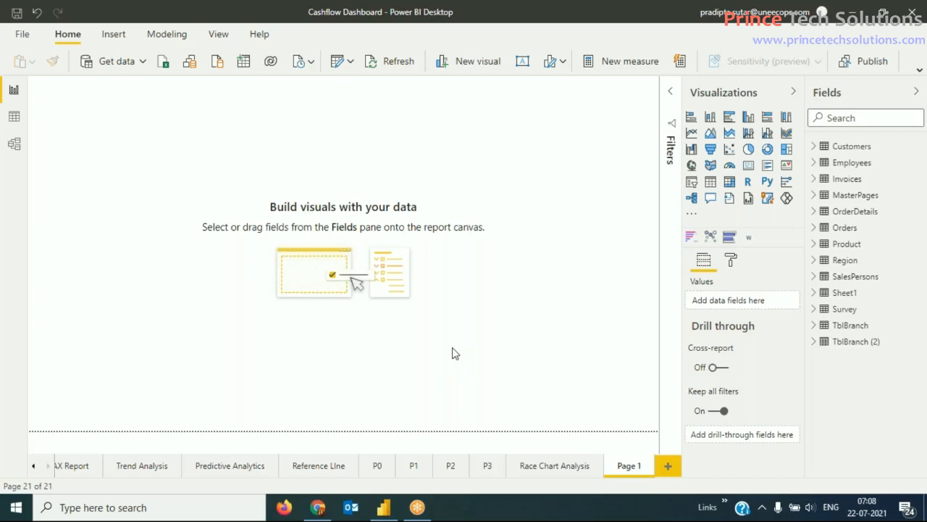
{"action": "mouse_move", "coordinate": [462, 353]}
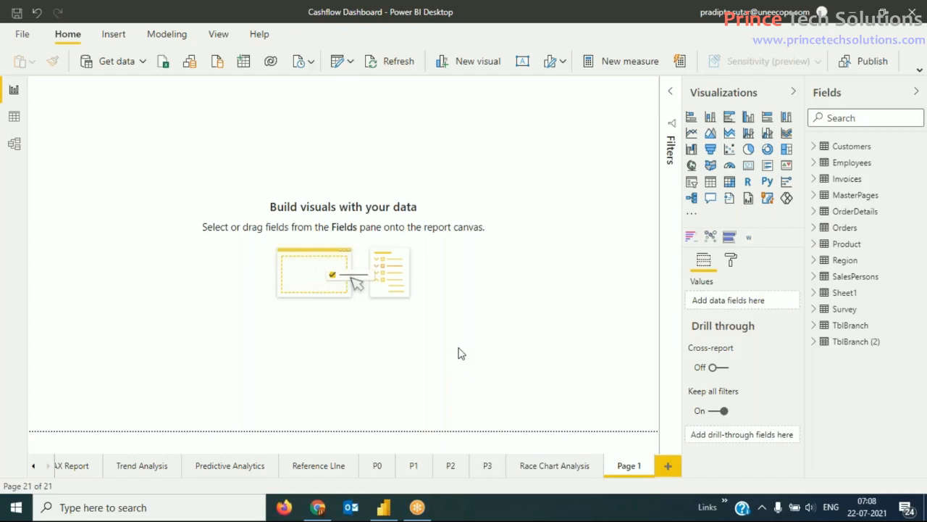
{"action": "mouse_move", "coordinate": [458, 359]}
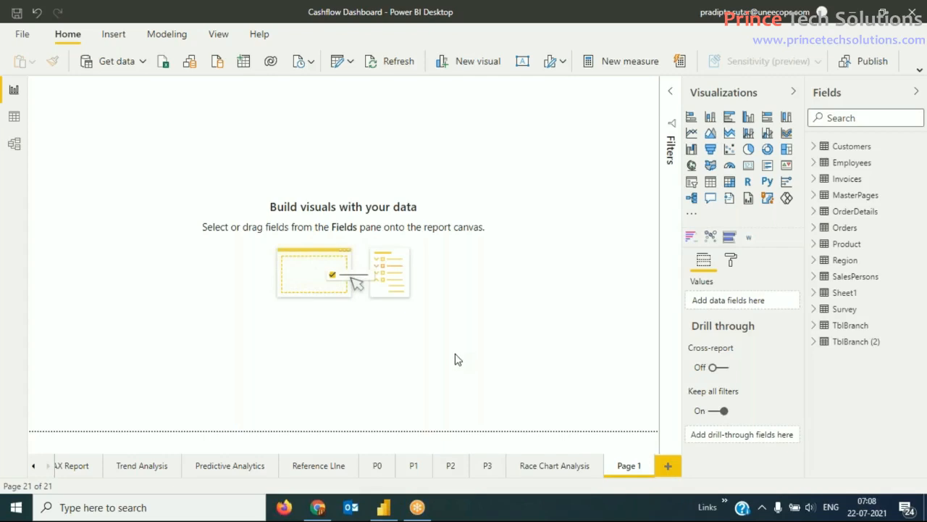
{"action": "mouse_move", "coordinate": [432, 352]}
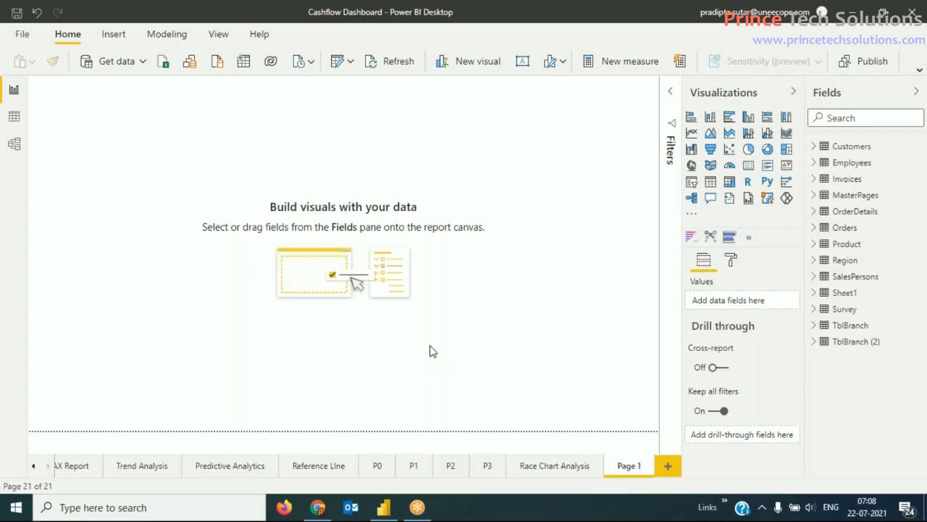
{"action": "mouse_move", "coordinate": [449, 355]}
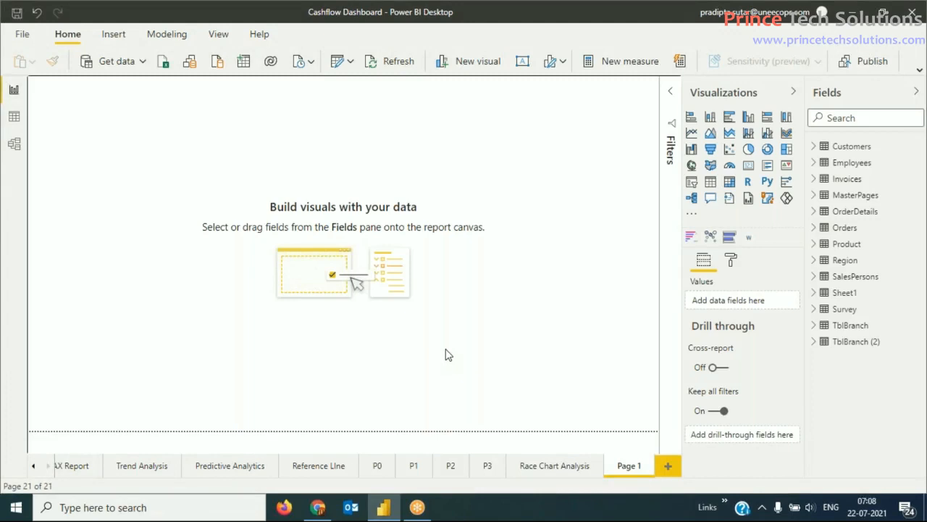
{"action": "mouse_move", "coordinate": [449, 355]}
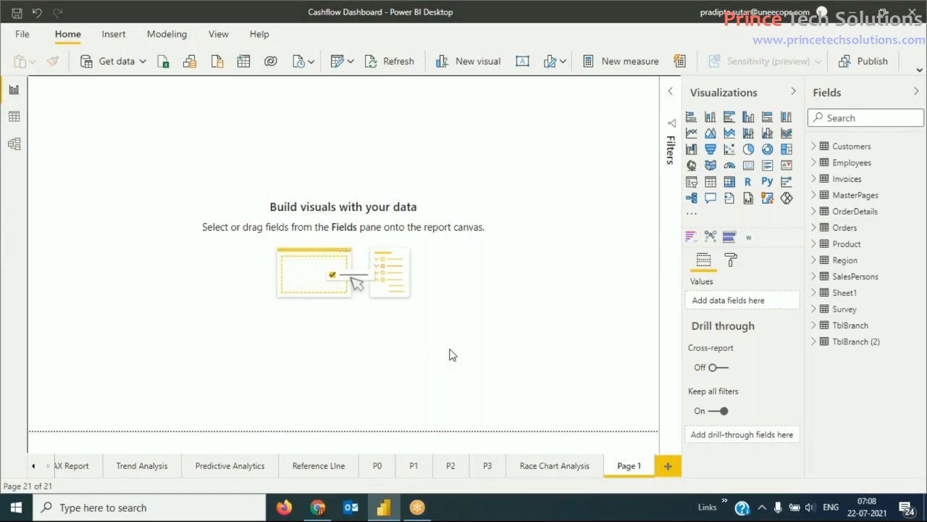
{"action": "mouse_move", "coordinate": [449, 353]}
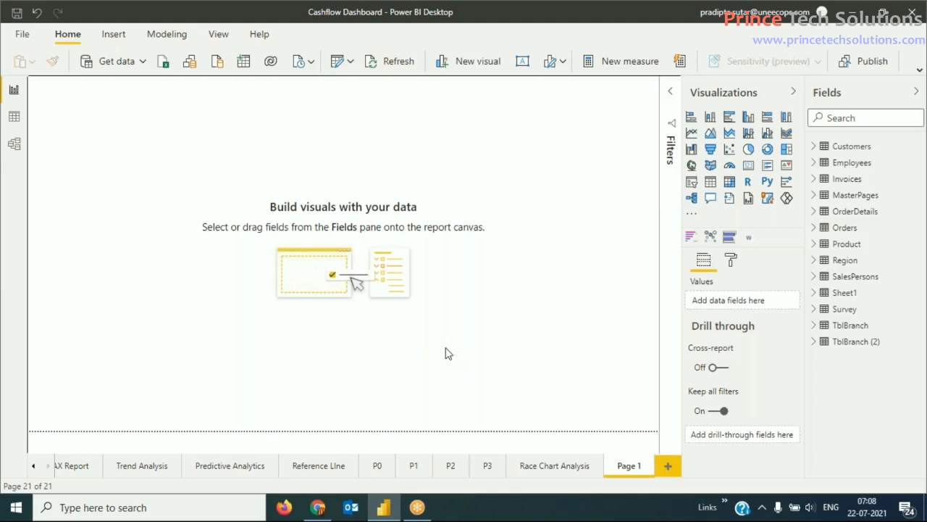
{"action": "mouse_move", "coordinate": [436, 347]}
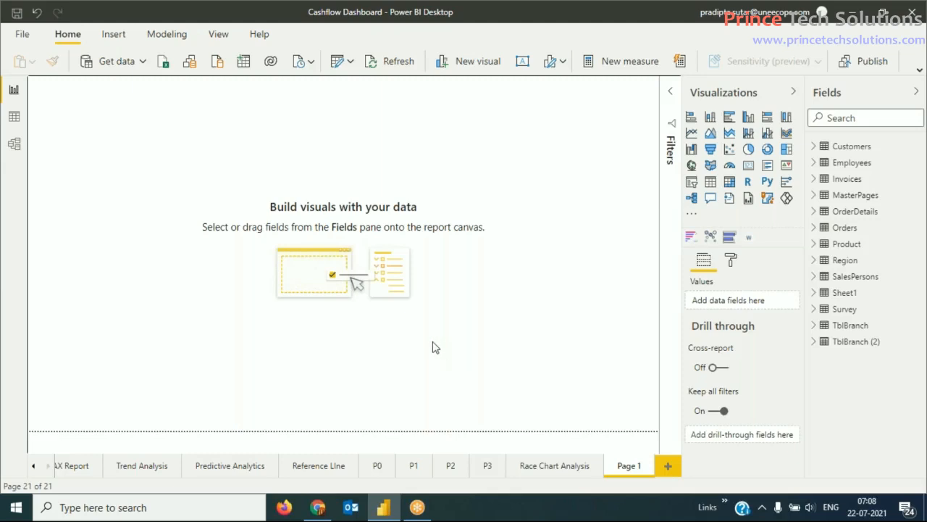
{"action": "mouse_move", "coordinate": [447, 339]}
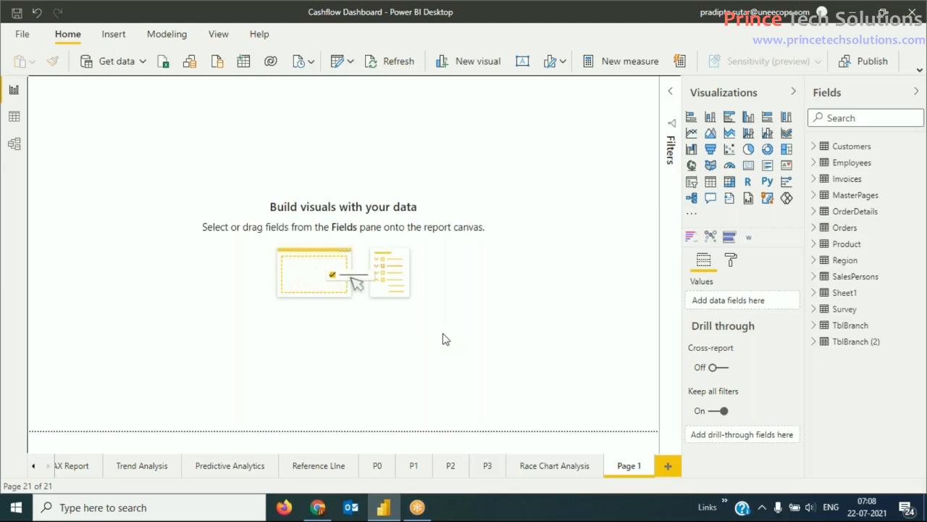
{"action": "mouse_move", "coordinate": [464, 331]}
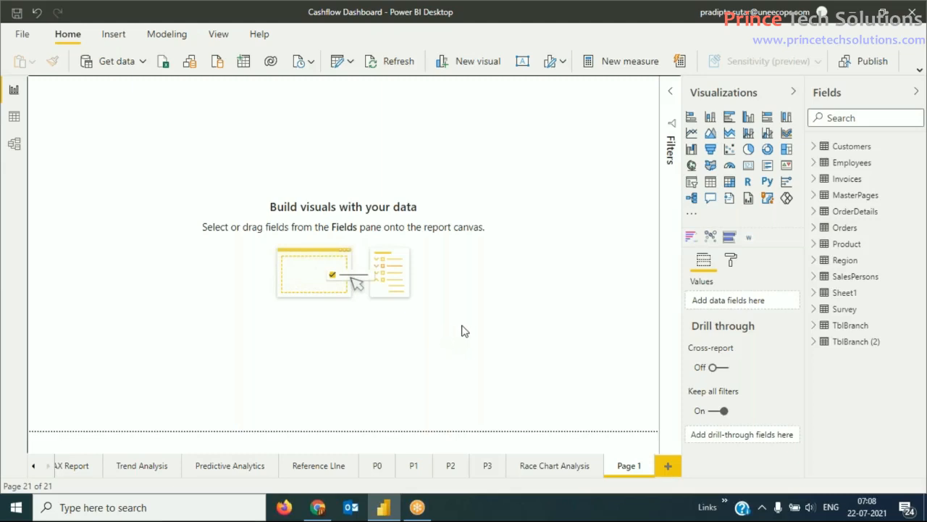
{"action": "mouse_move", "coordinate": [693, 133]}
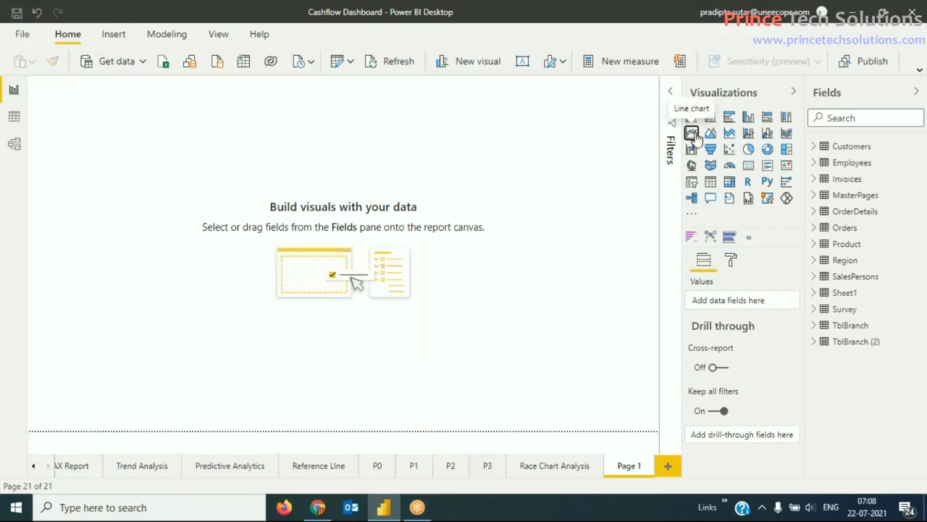
- Add a new report page with a line chart and place Orders' OrderDate on its axis
{"action": "left_click", "coordinate": [693, 134]}
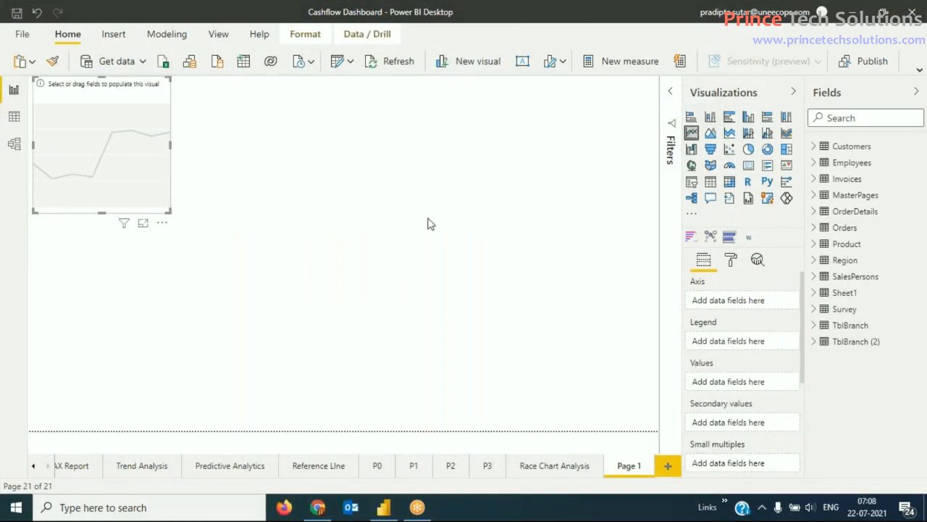
{"action": "left_click", "coordinate": [666, 465]}
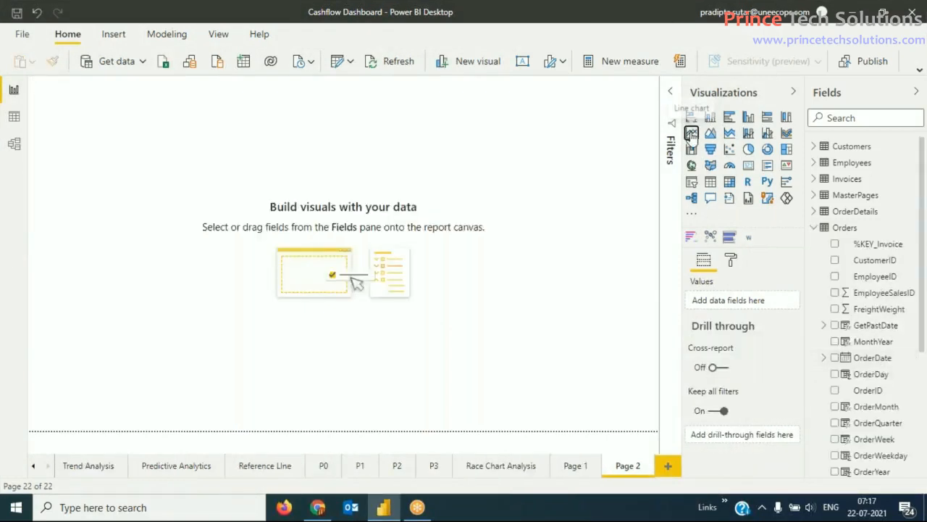
{"action": "left_click", "coordinate": [691, 134]}
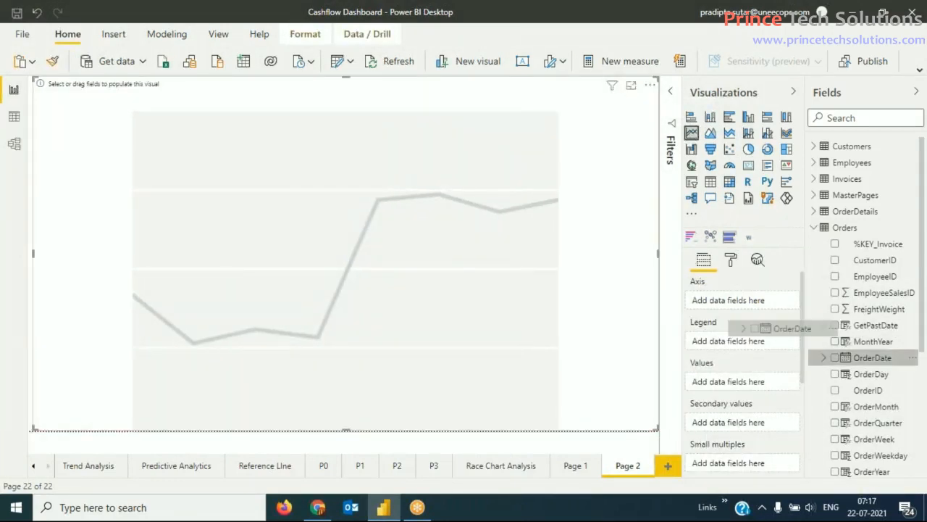
{"action": "left_click_drag", "start_coordinate": [872, 356], "coordinate": [727, 300]}
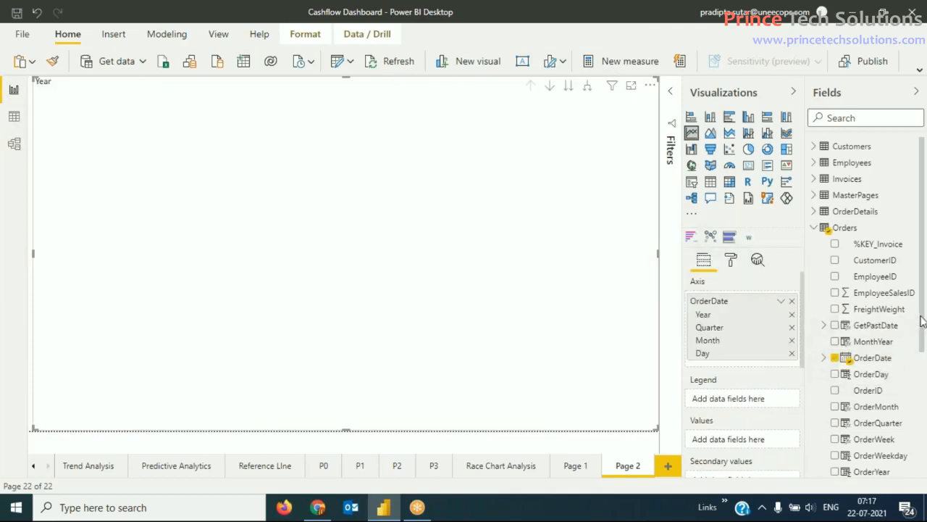
{"action": "scroll", "scroll_direction": "down", "scroll_amount": 3}
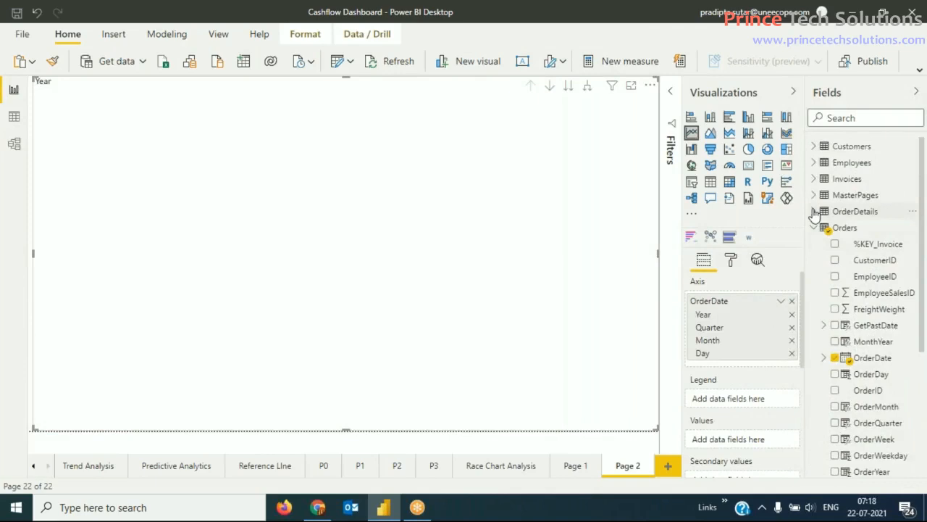
{"action": "left_click", "coordinate": [814, 211]}
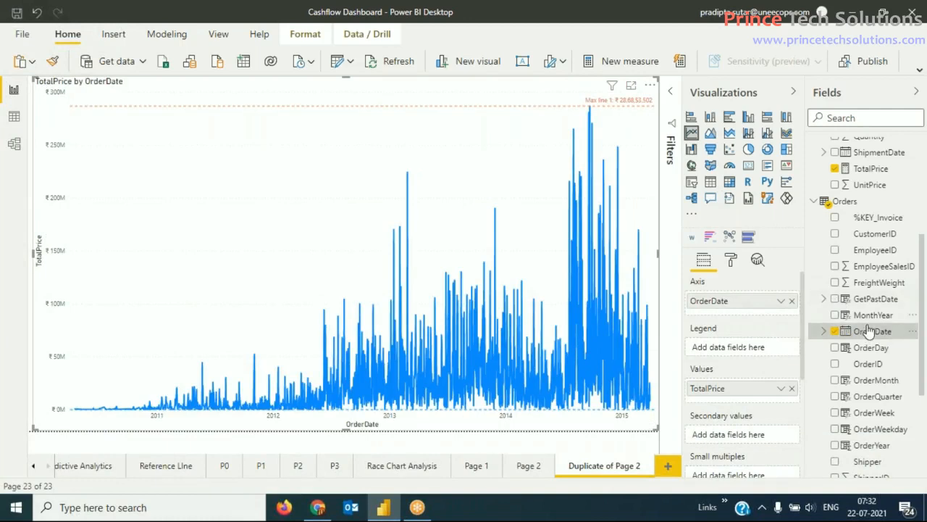
- Delete the dashed reference line via the chart's Analytics options
{"action": "left_click", "coordinate": [756, 259]}
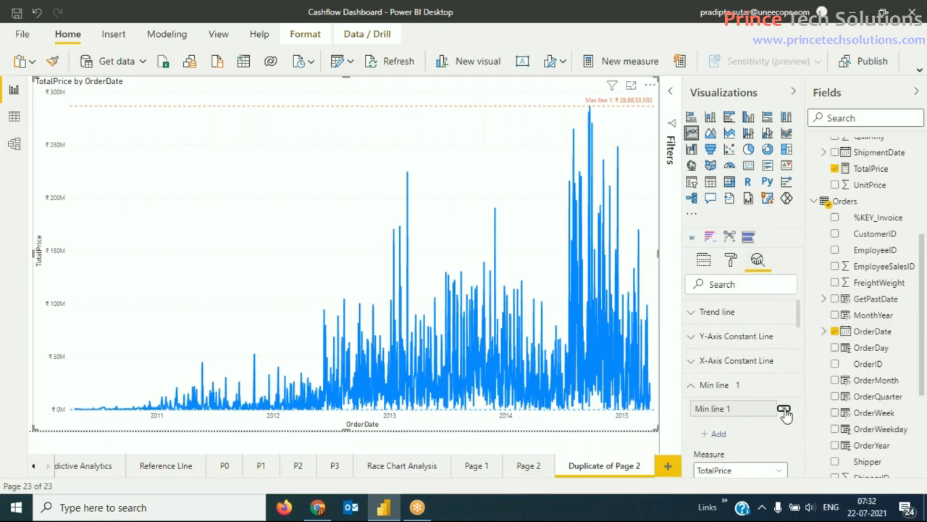
{"action": "left_click", "coordinate": [785, 414]}
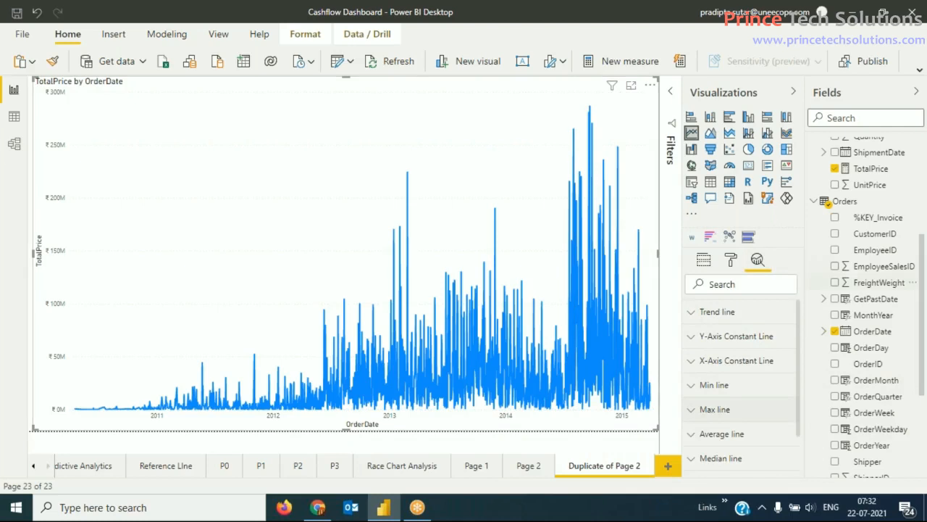
{"action": "mouse_move", "coordinate": [672, 98]}
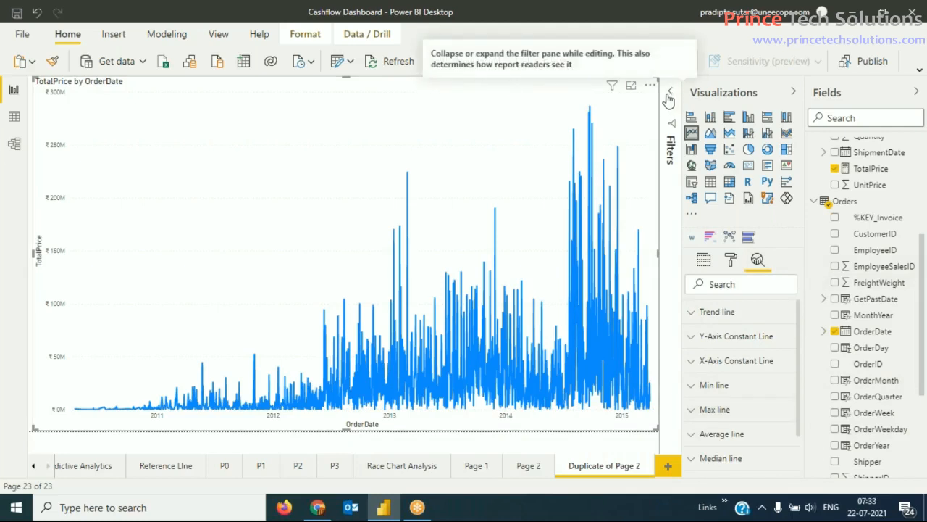
- Expand the Filters pane and add OrderYear as a filter on this visual
{"action": "left_click", "coordinate": [670, 98]}
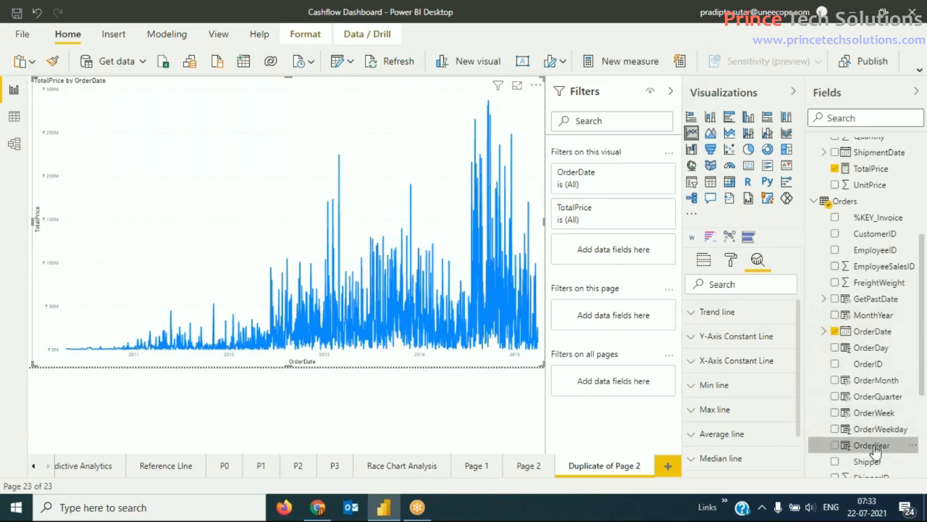
{"action": "left_click", "coordinate": [872, 445]}
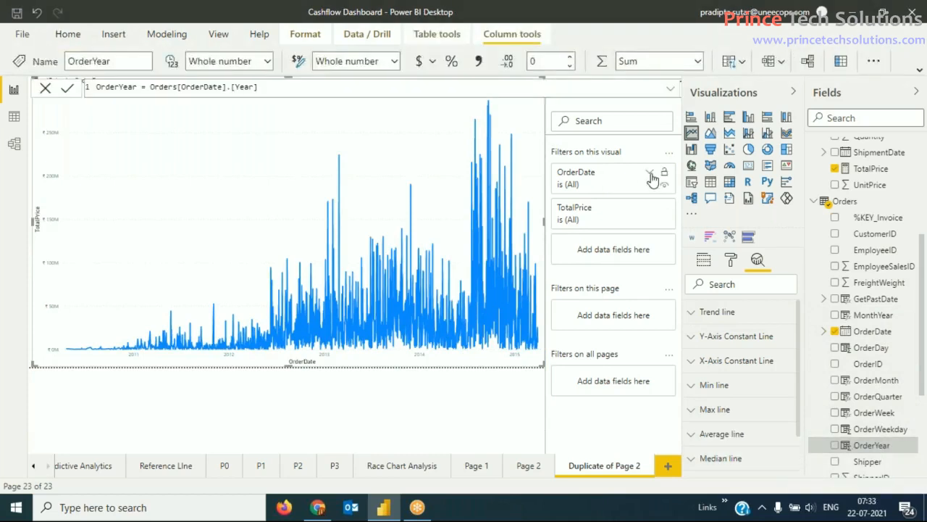
{"action": "left_click", "coordinate": [652, 178]}
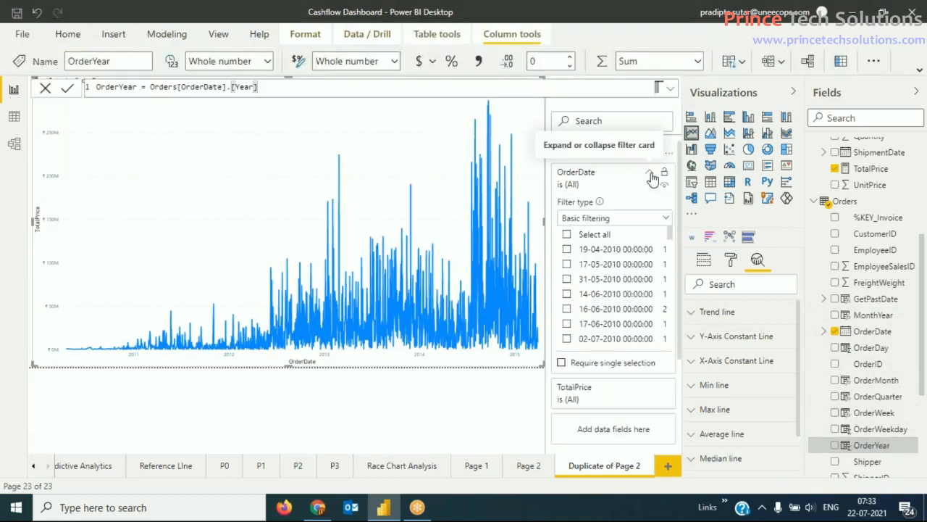
{"action": "left_click", "coordinate": [652, 178]}
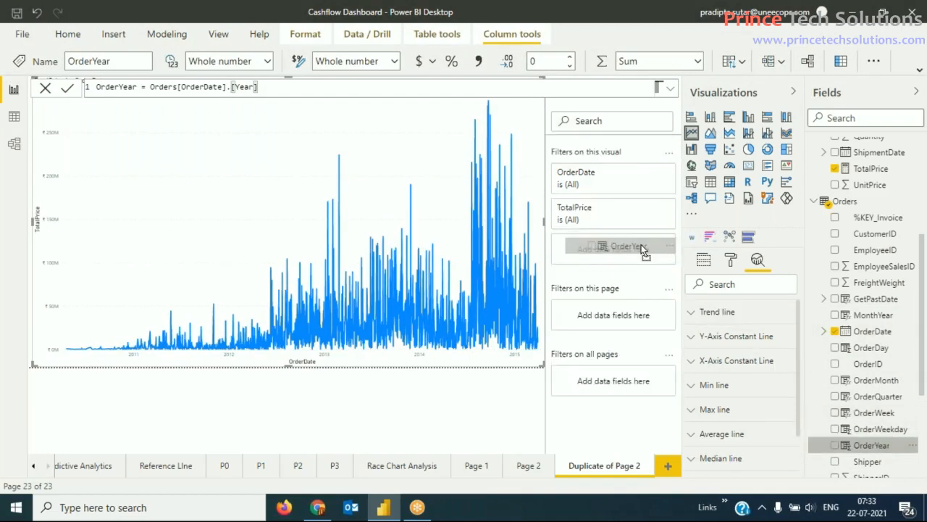
{"action": "left_click", "coordinate": [613, 249]}
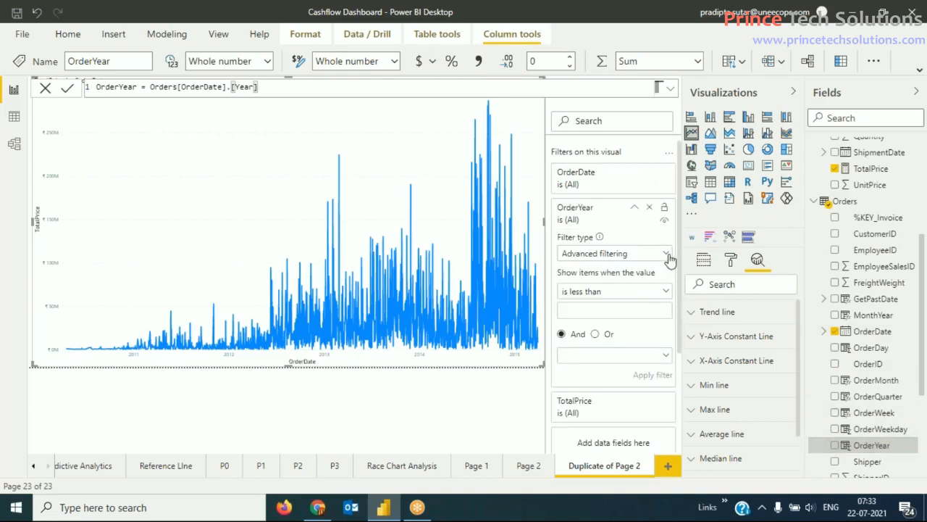
{"action": "mouse_move", "coordinate": [582, 245]}
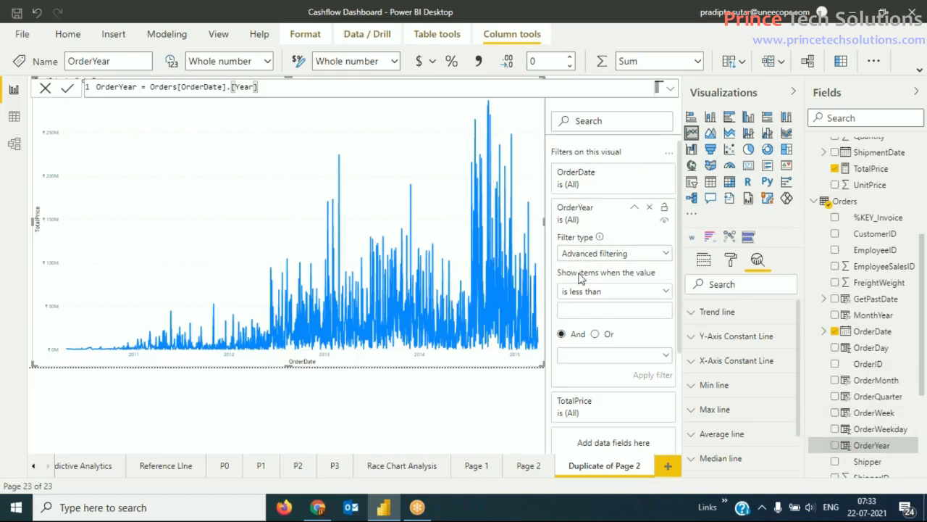
{"action": "mouse_move", "coordinate": [606, 359]}
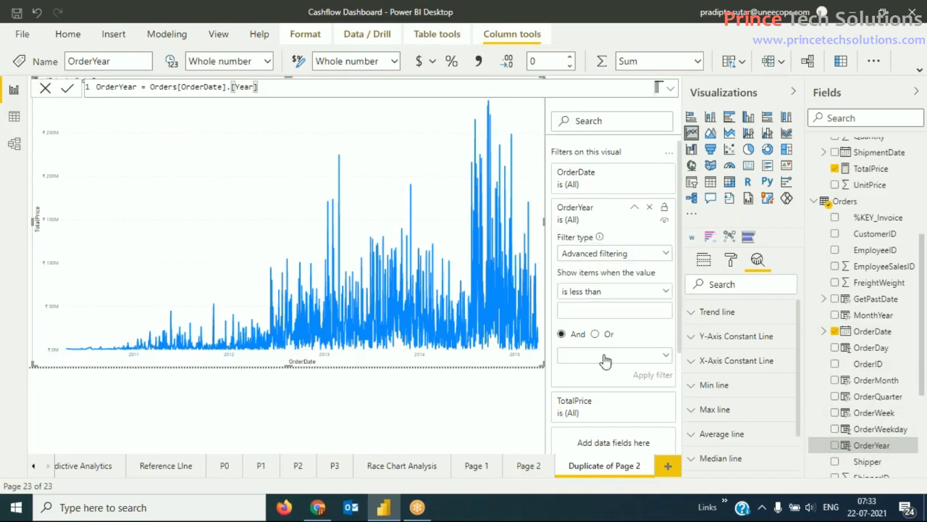
- Switch the OrderYear filter to Basic filtering and tick 2013 and 2014
{"action": "left_click", "coordinate": [614, 290]}
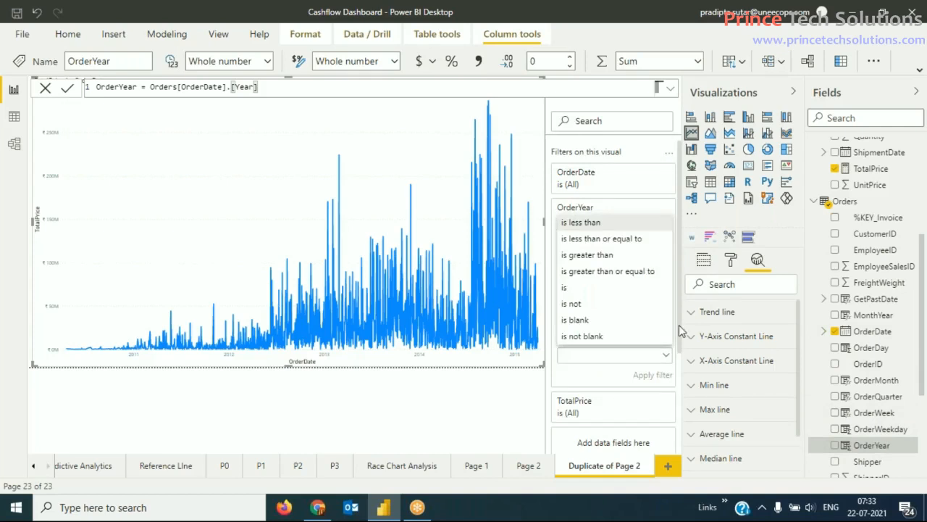
{"action": "left_click", "coordinate": [579, 223]}
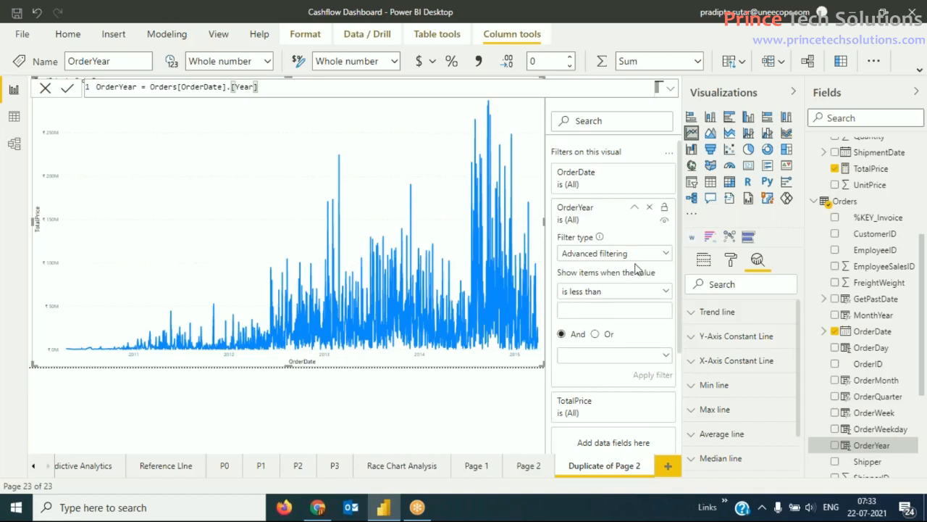
{"action": "left_click", "coordinate": [614, 252]}
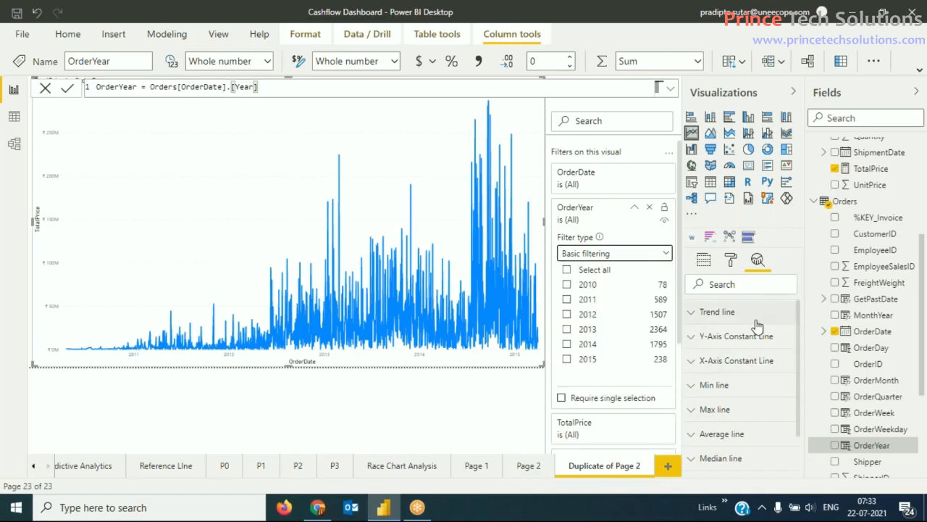
{"action": "mouse_move", "coordinate": [568, 352]}
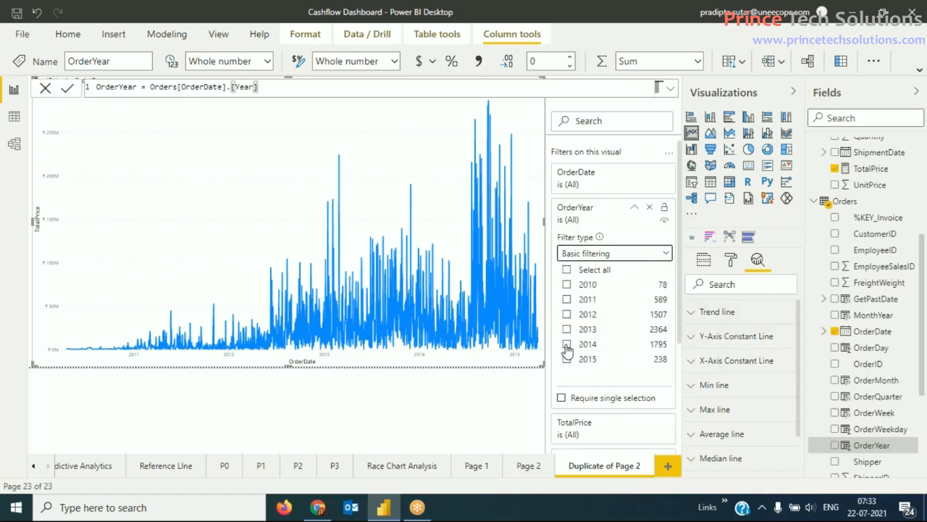
{"action": "mouse_move", "coordinate": [568, 332]}
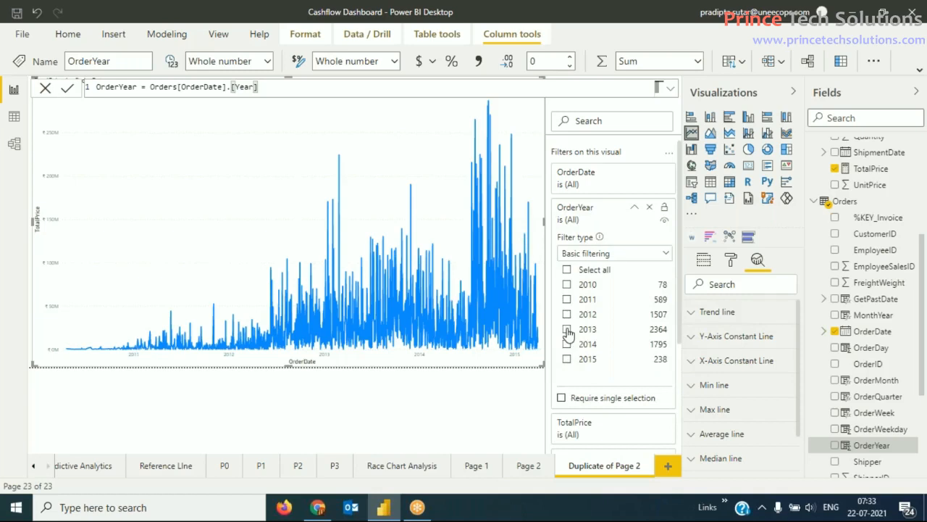
{"action": "left_click", "coordinate": [568, 344]}
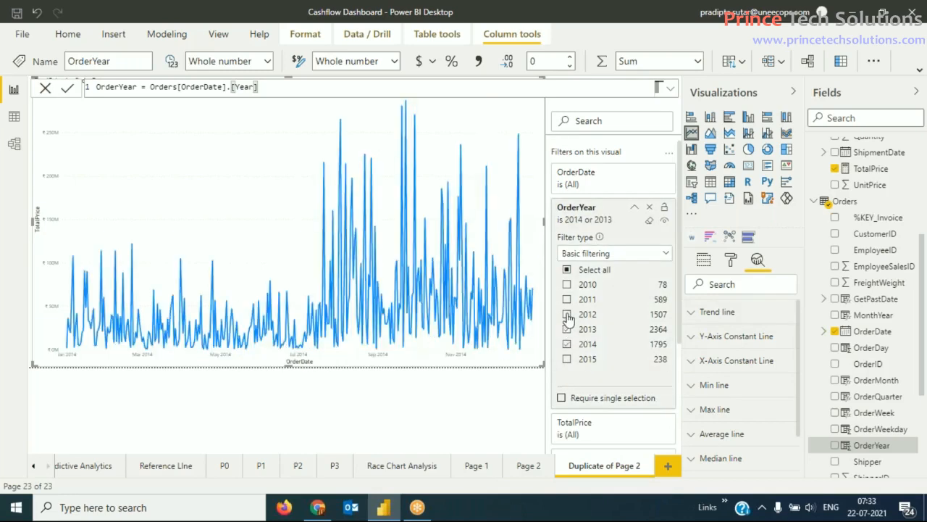
{"action": "left_click", "coordinate": [568, 313]}
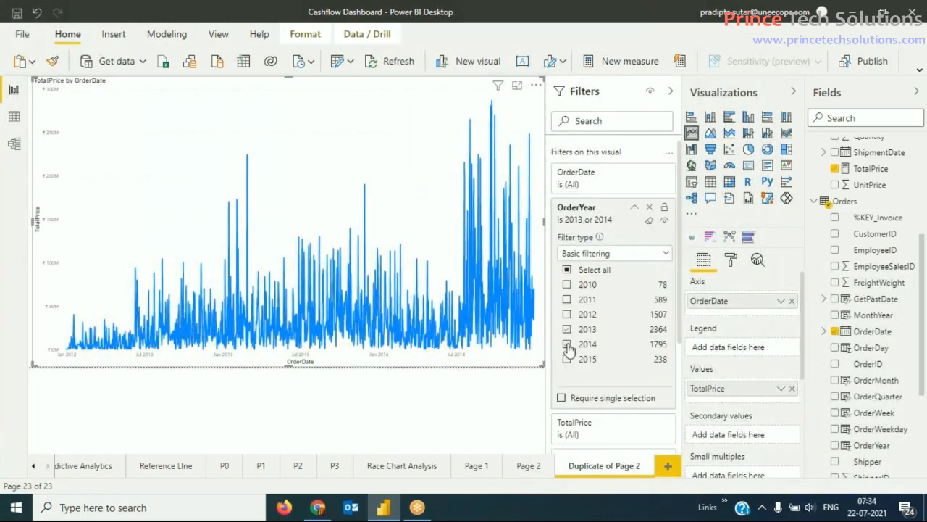
- Untick 2014 so only 2013 shows, then collapse the Filters pane to widen the chart
{"action": "left_click", "coordinate": [568, 344]}
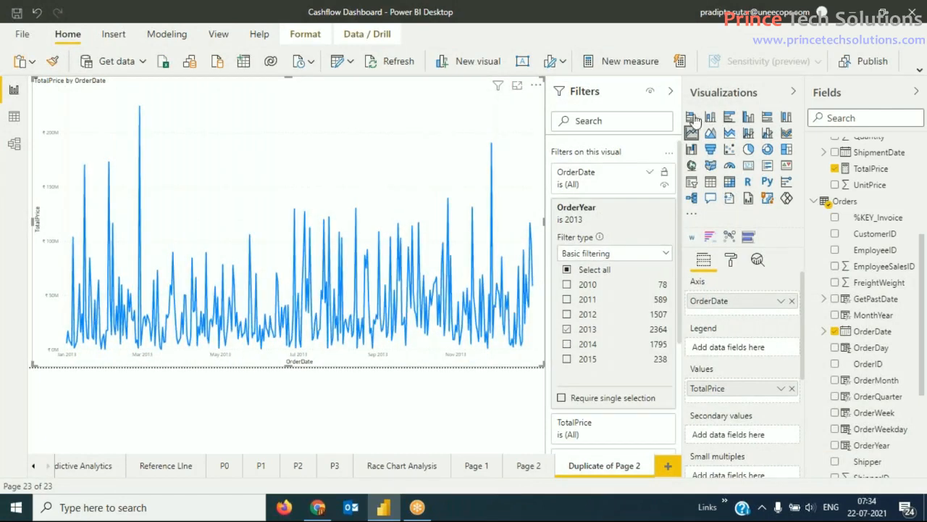
{"action": "left_click", "coordinate": [670, 92]}
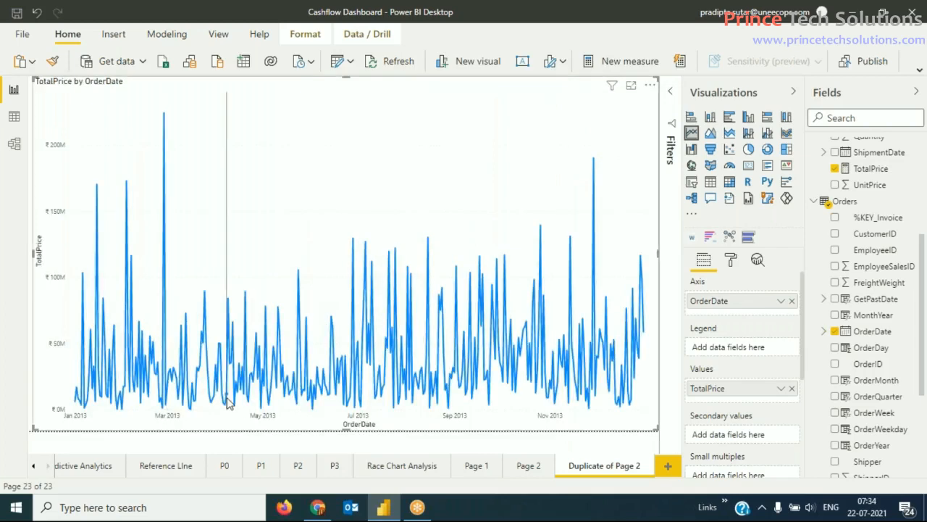
{"action": "mouse_move", "coordinate": [244, 397]}
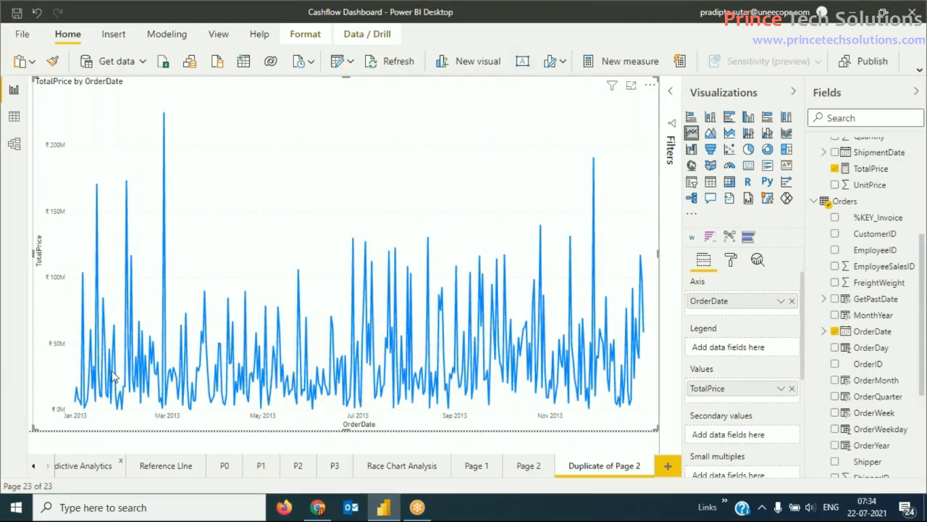
{"action": "mouse_move", "coordinate": [75, 400]}
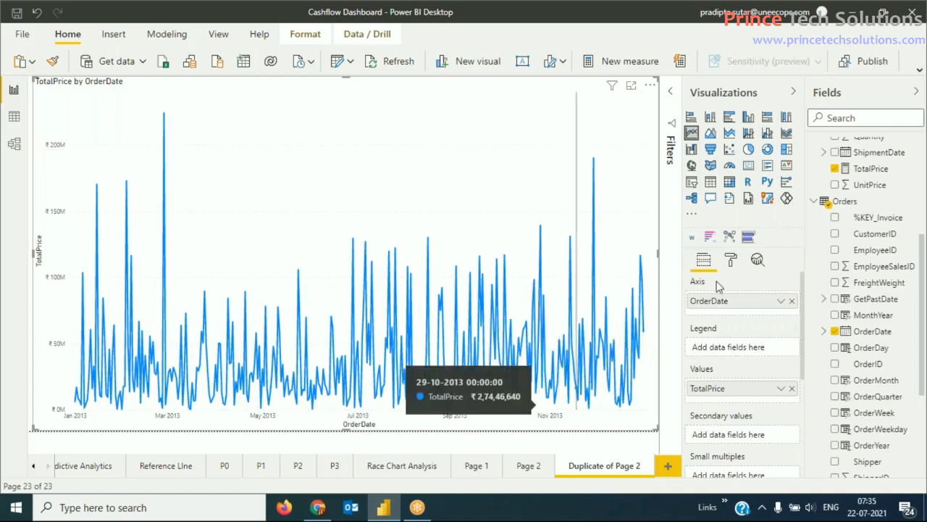
- Add a forecast from the Analytics pane's Forecast section to the 2013 line chart
{"action": "left_click", "coordinate": [756, 259]}
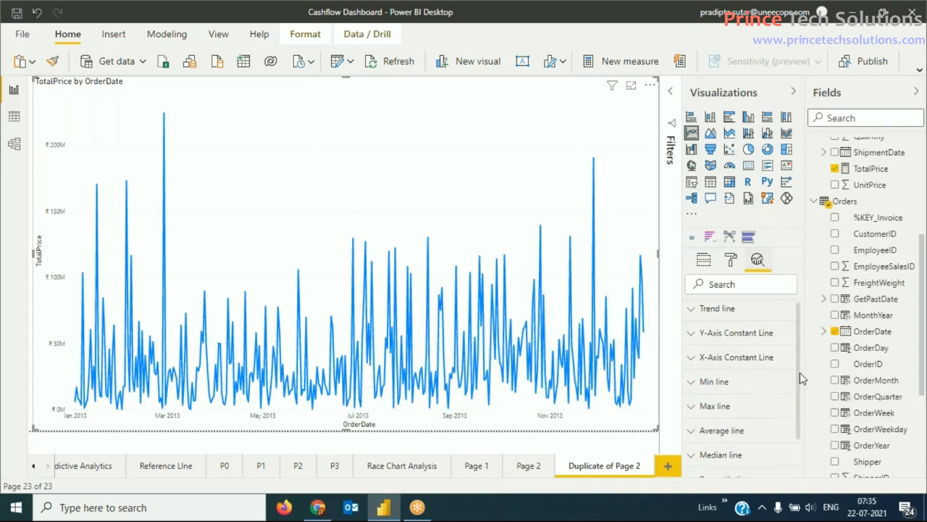
{"action": "scroll", "scroll_direction": "down", "scroll_amount": 3}
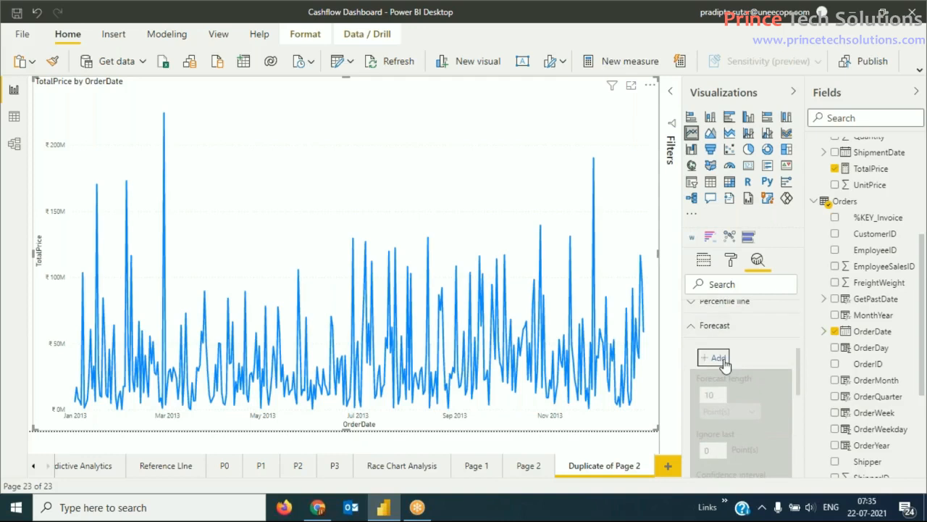
{"action": "left_click", "coordinate": [713, 356]}
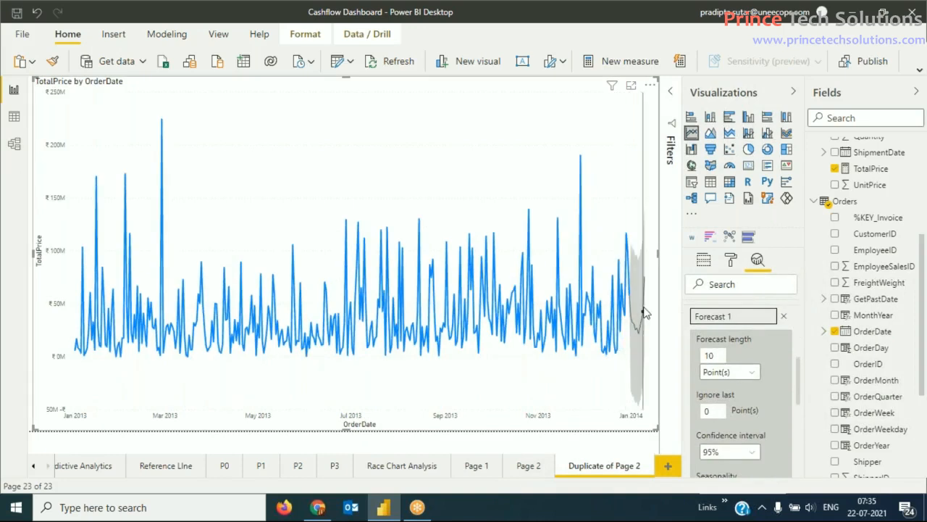
{"action": "mouse_move", "coordinate": [736, 377]}
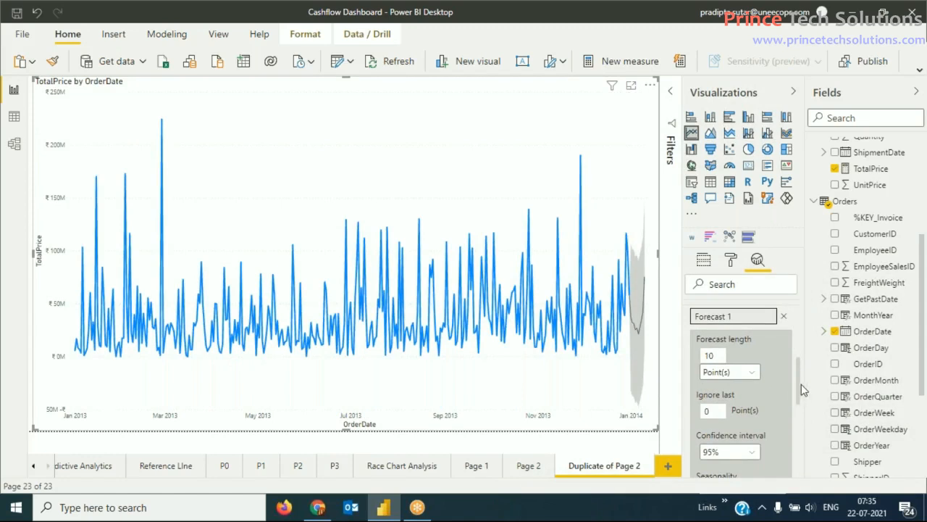
- Try a 10-point seasonality, then set the forecast seasonality to 90 points and apply
{"action": "scroll", "scroll_direction": "down", "scroll_amount": 3}
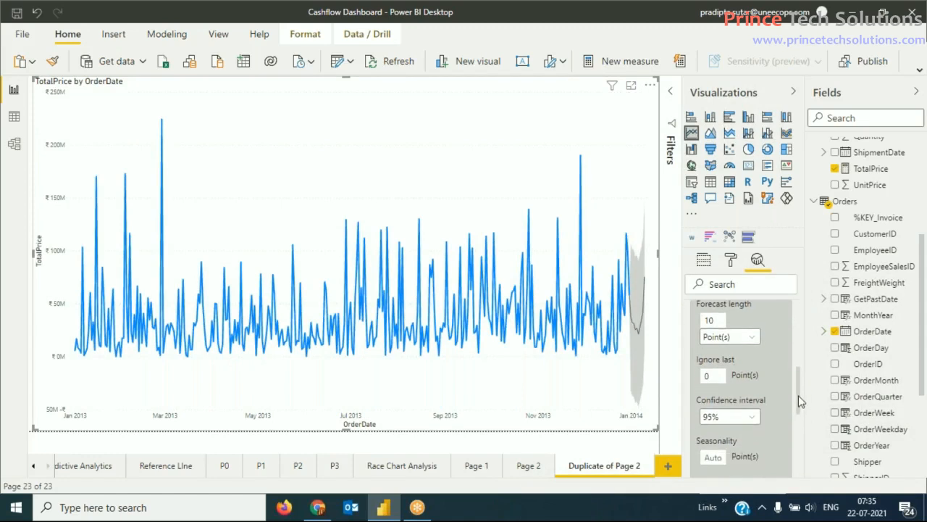
{"action": "scroll", "scroll_direction": "down", "scroll_amount": 3}
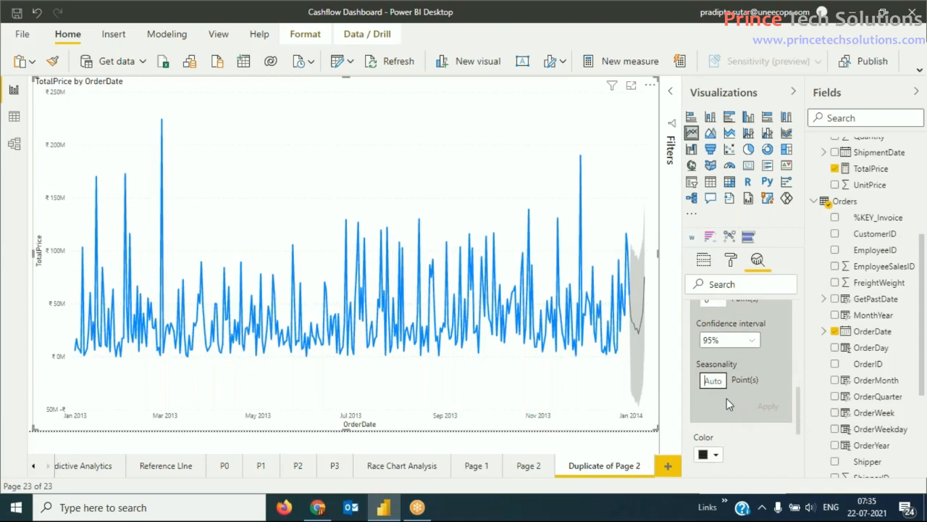
{"action": "type", "text": "10"}
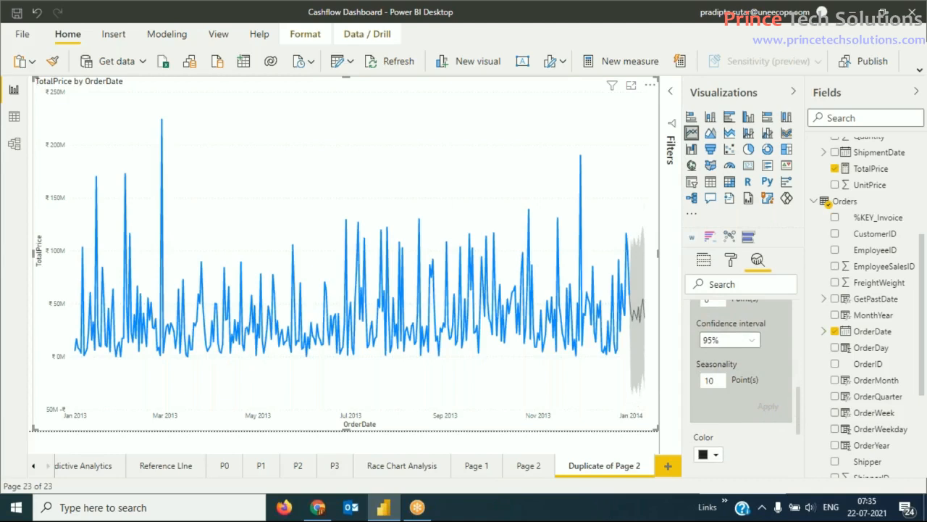
{"action": "left_click", "coordinate": [711, 379]}
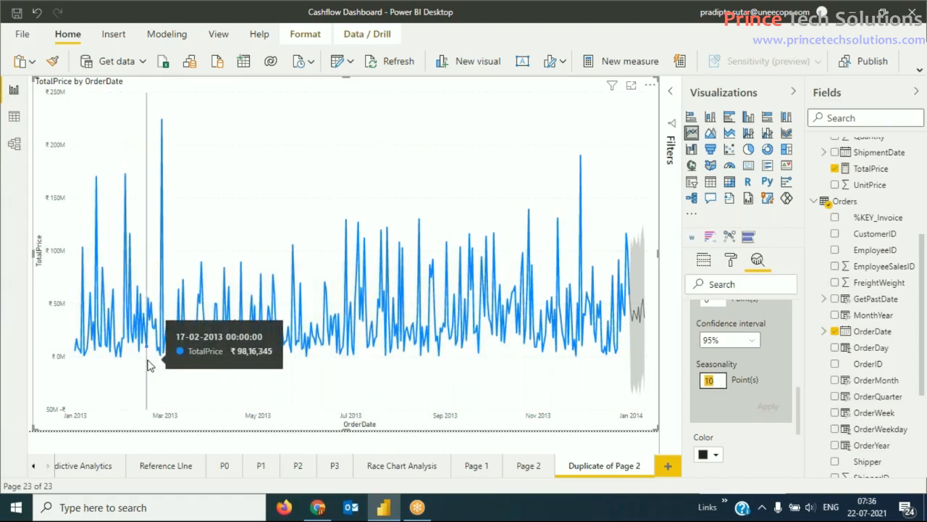
{"action": "mouse_move", "coordinate": [423, 348]}
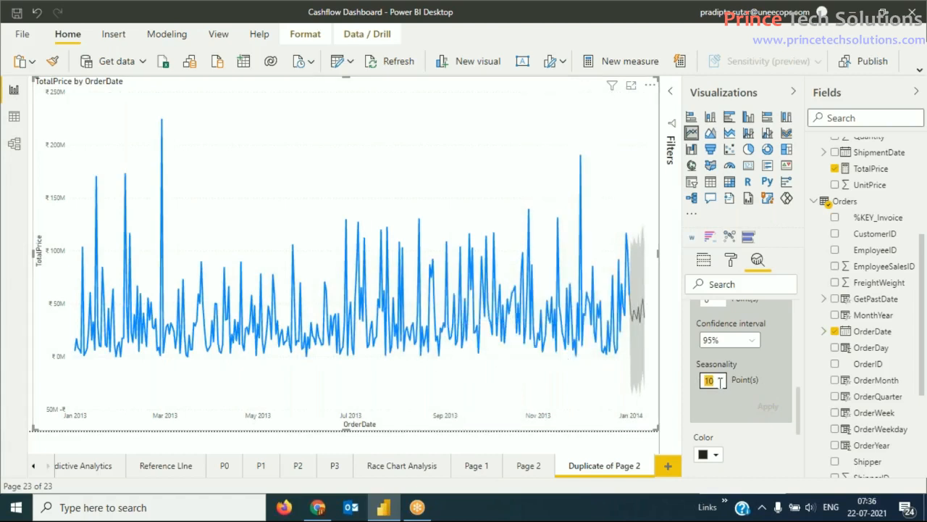
{"action": "type", "text": "90"}
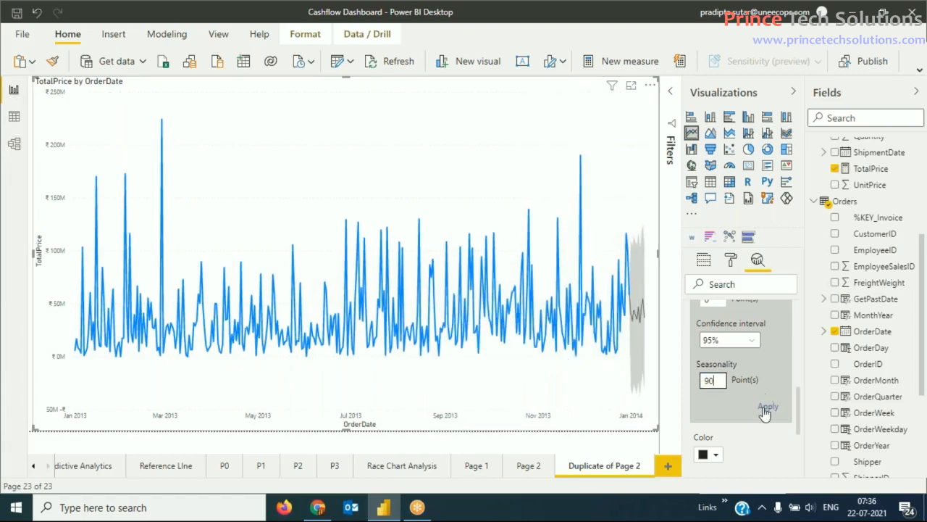
{"action": "left_click", "coordinate": [768, 406]}
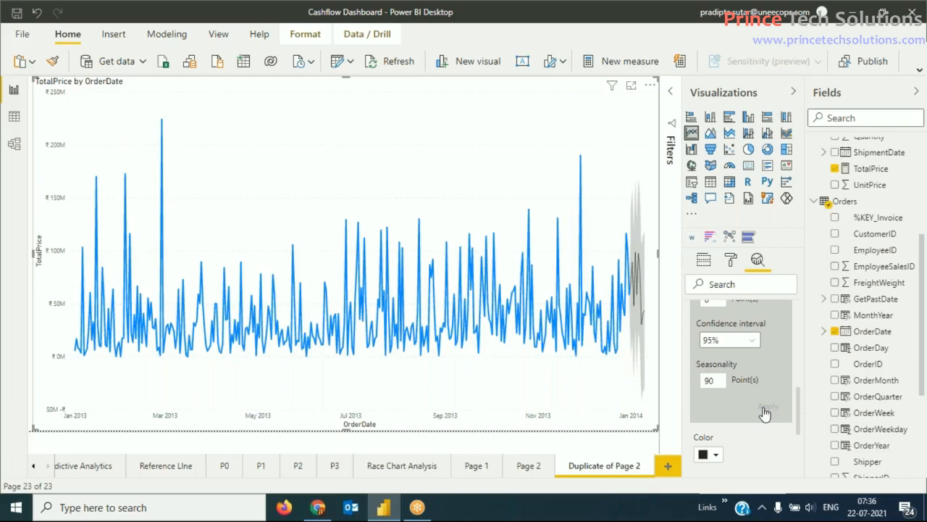
{"action": "scroll", "scroll_direction": "down", "scroll_amount": 3}
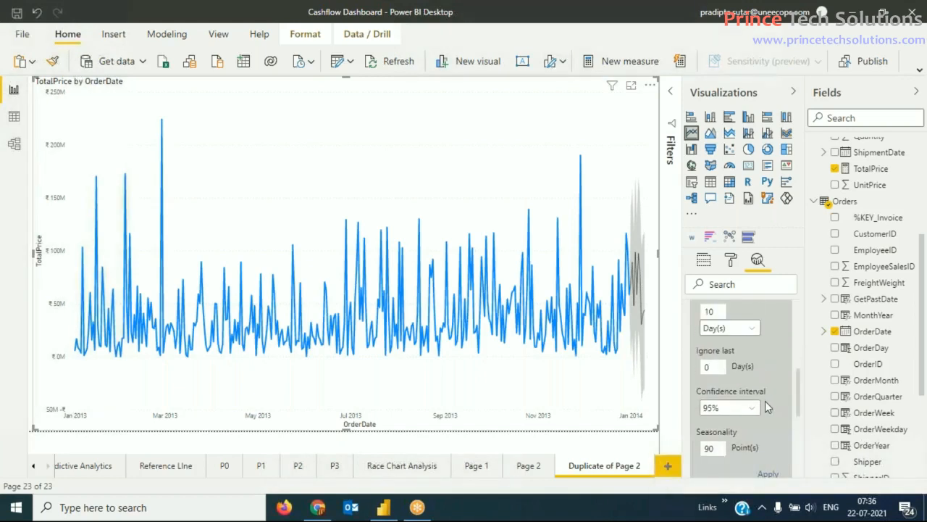
- Select a 99% confidence interval for the forecast
{"action": "left_click", "coordinate": [731, 407]}
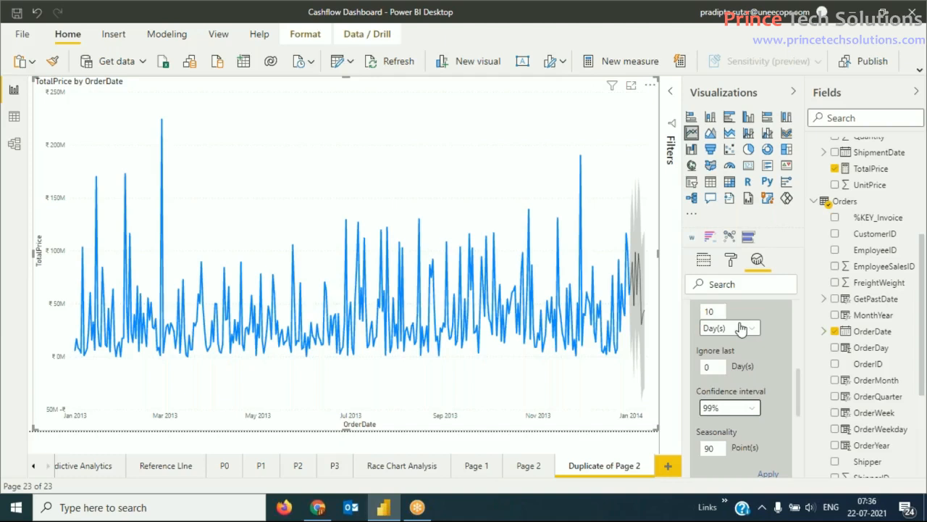
{"action": "mouse_move", "coordinate": [779, 353]}
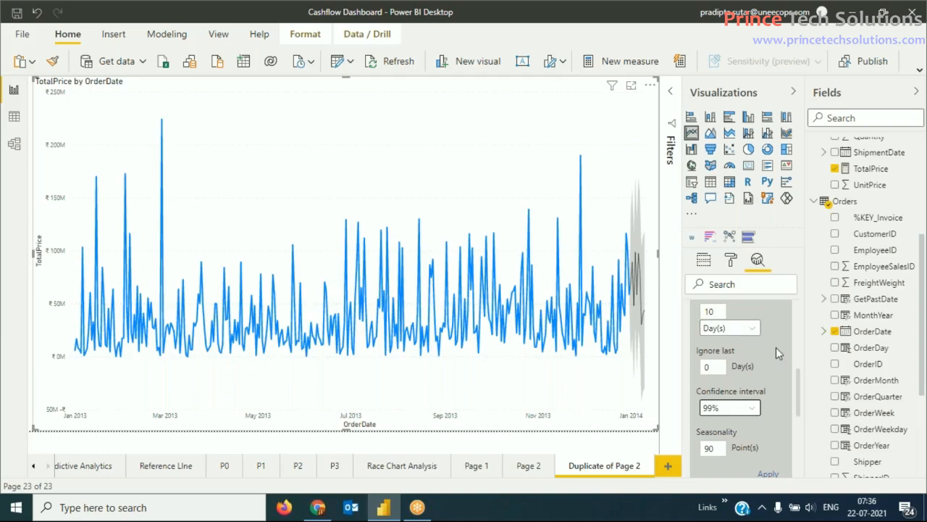
{"action": "mouse_move", "coordinate": [800, 389]}
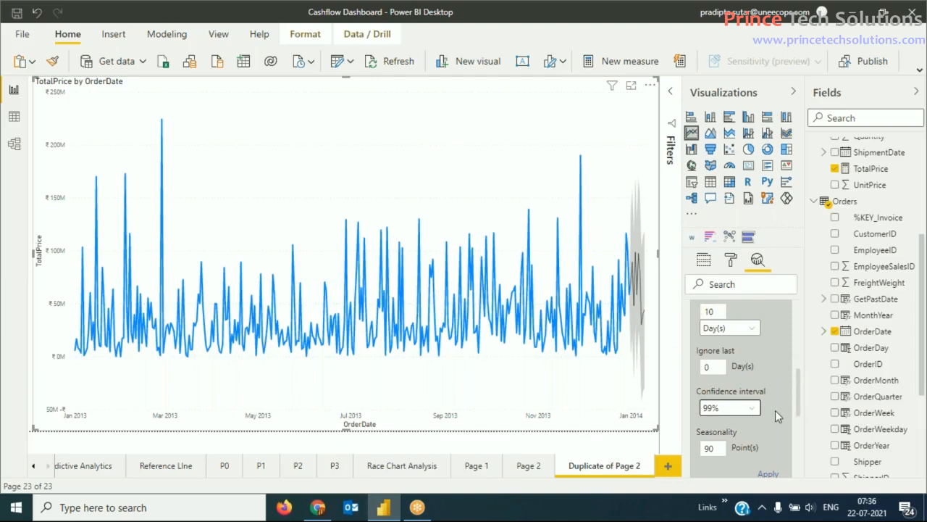
{"action": "mouse_move", "coordinate": [782, 382]}
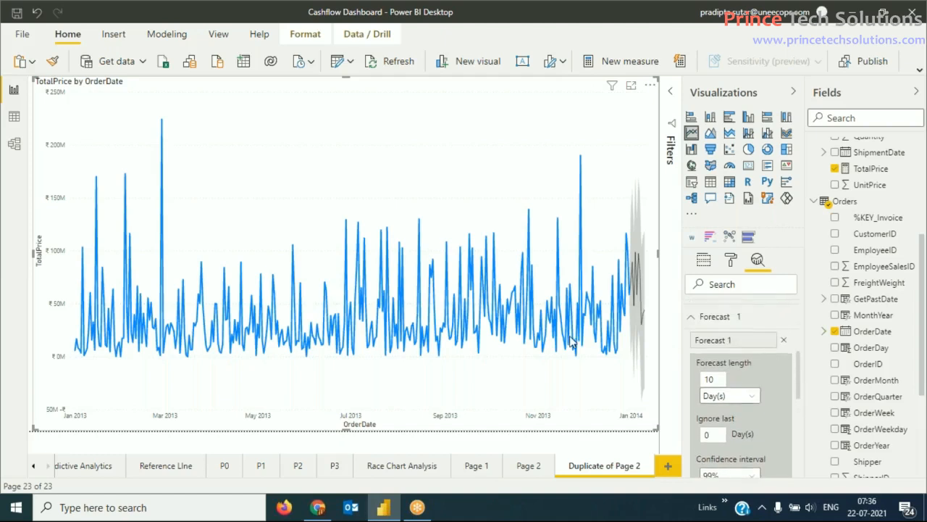
- Set the forecast length to 90 and seasonality to 90 points, then apply
{"action": "left_click", "coordinate": [710, 379]}
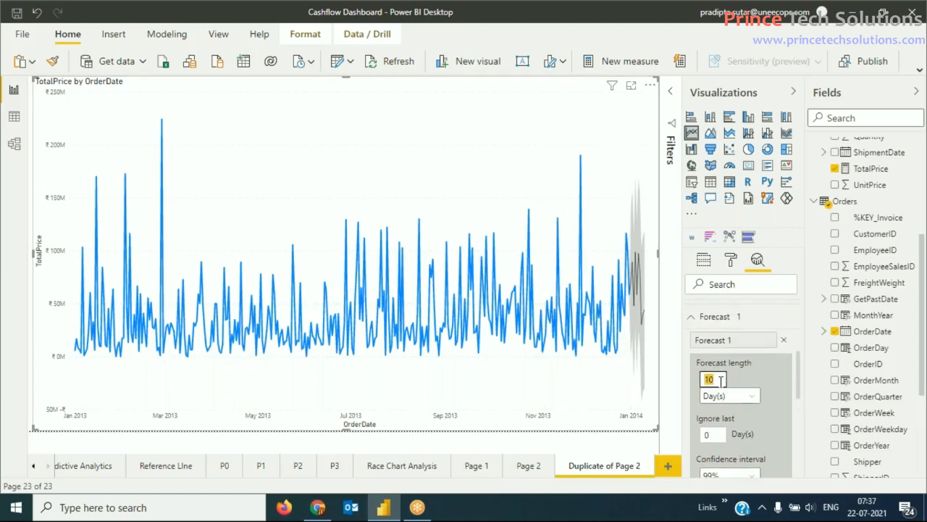
{"action": "type", "text": "90"}
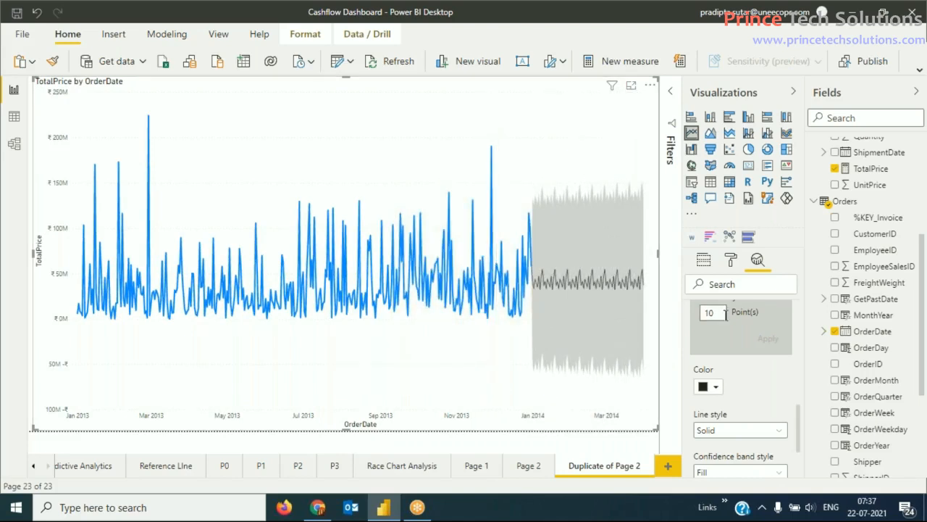
{"action": "left_click", "coordinate": [712, 313]}
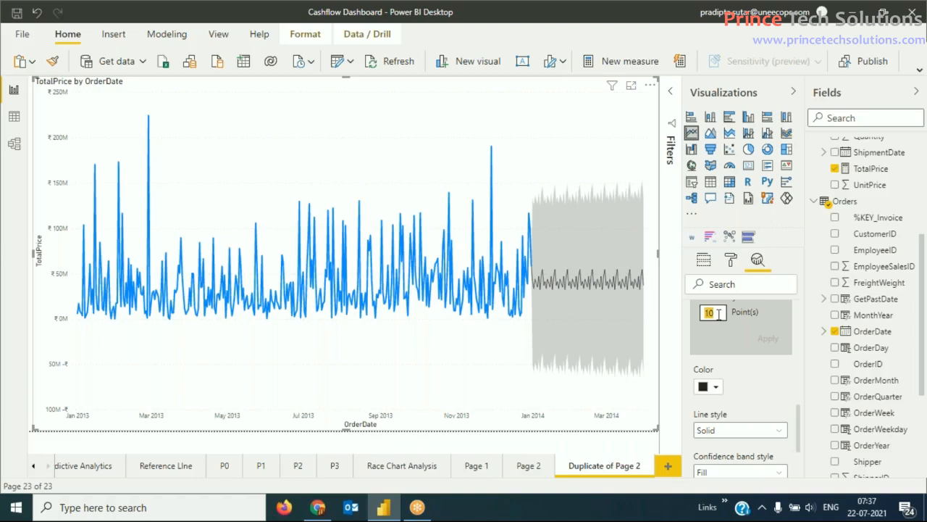
{"action": "type", "text": "90"}
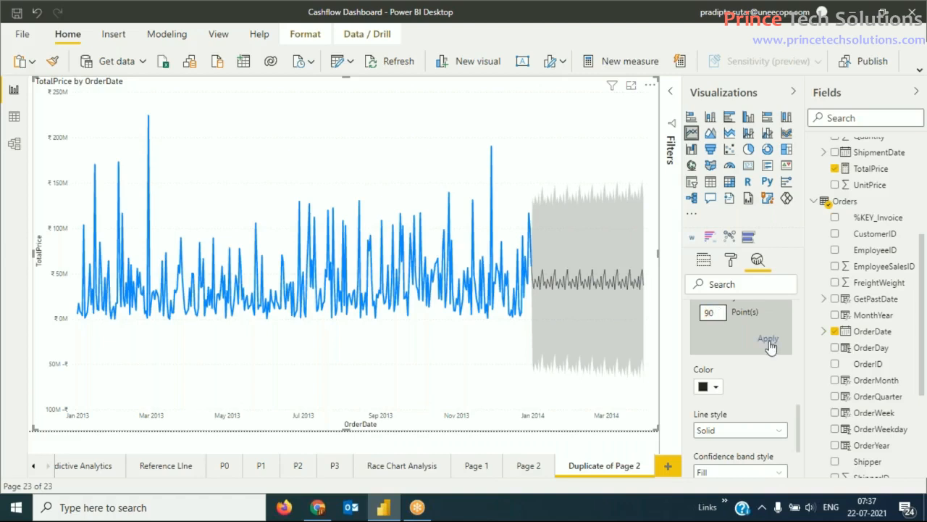
{"action": "left_click", "coordinate": [768, 339]}
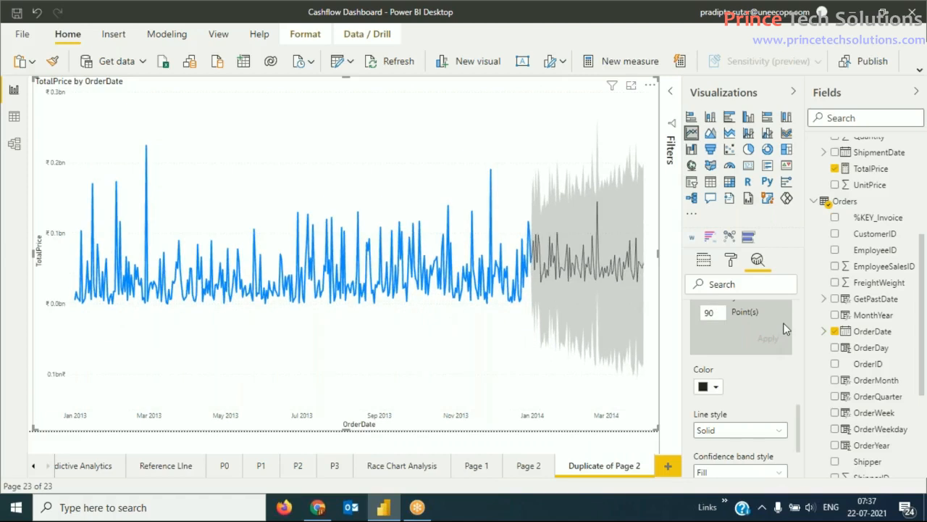
{"action": "mouse_move", "coordinate": [765, 321]}
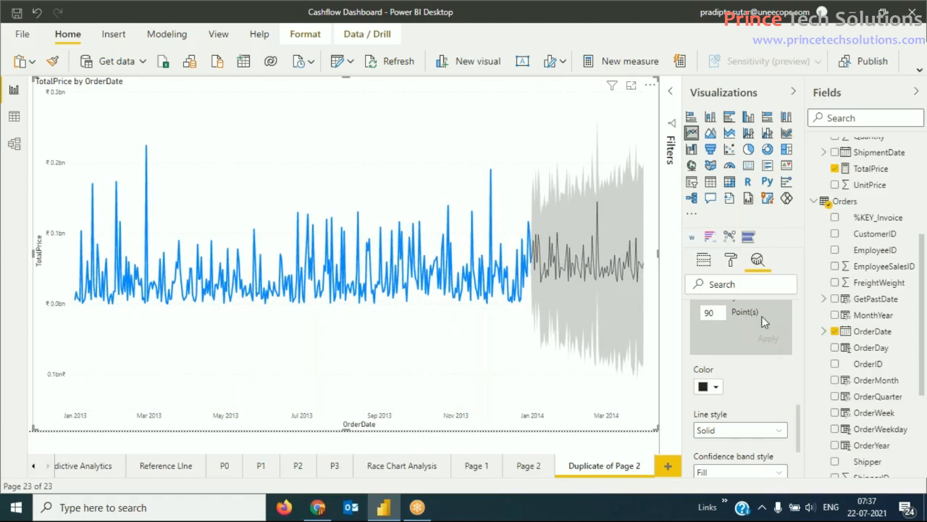
{"action": "mouse_move", "coordinate": [727, 341]}
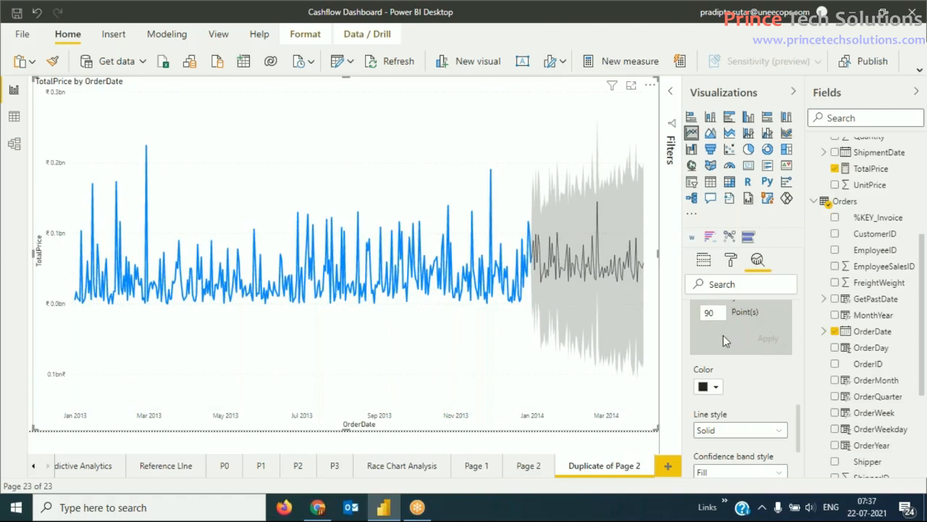
{"action": "mouse_move", "coordinate": [431, 400]}
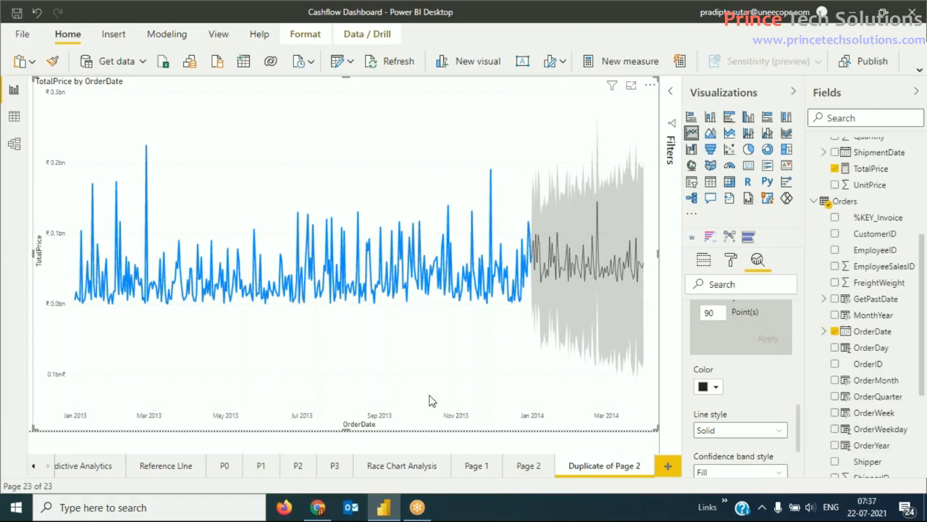
{"action": "mouse_move", "coordinate": [432, 452]}
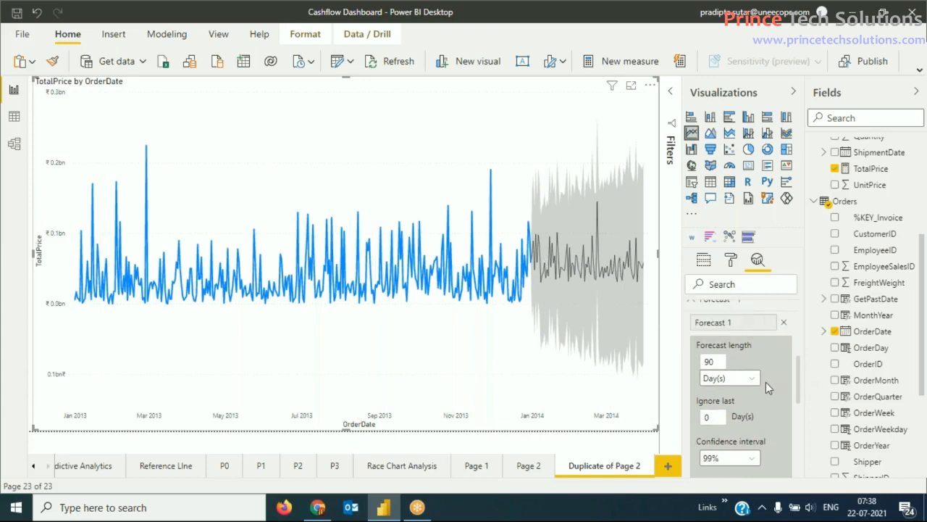
{"action": "mouse_move", "coordinate": [239, 433]}
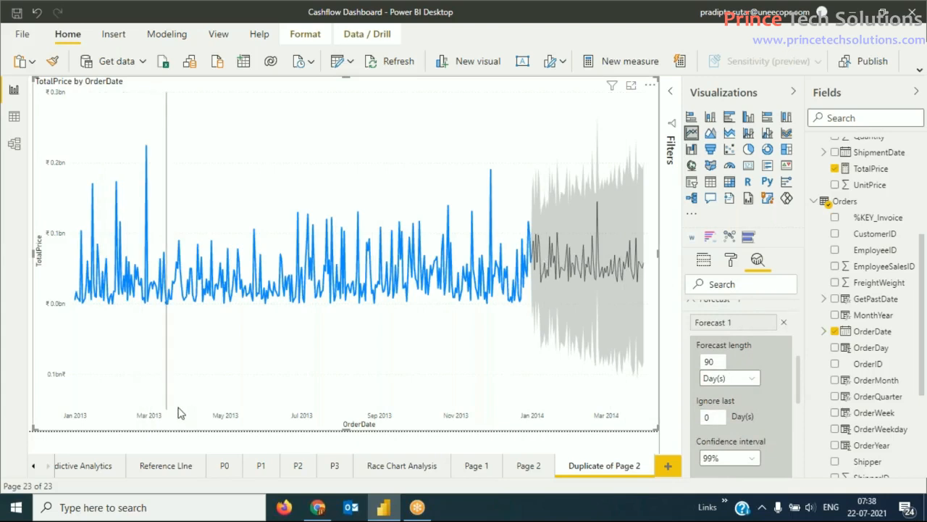
{"action": "mouse_move", "coordinate": [303, 404]}
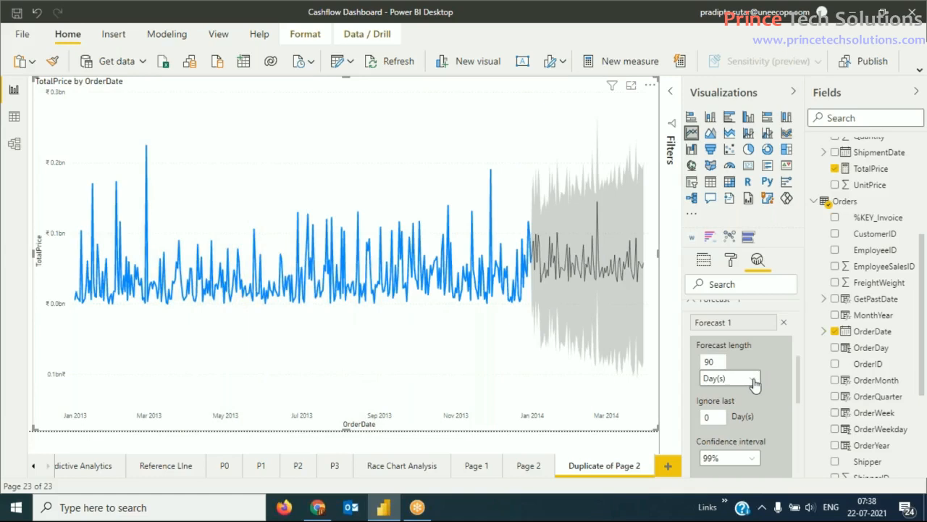
{"action": "left_click", "coordinate": [727, 378]}
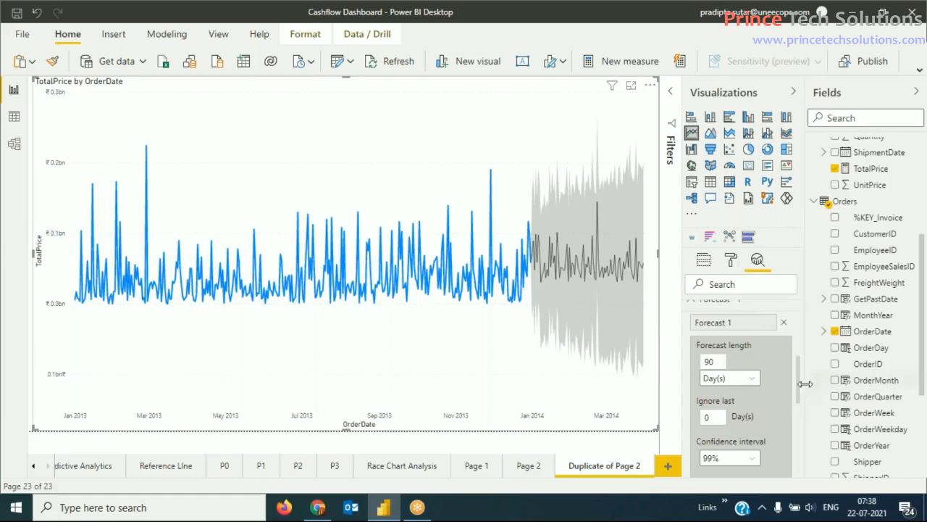
{"action": "scroll", "scroll_direction": "down", "scroll_amount": 3}
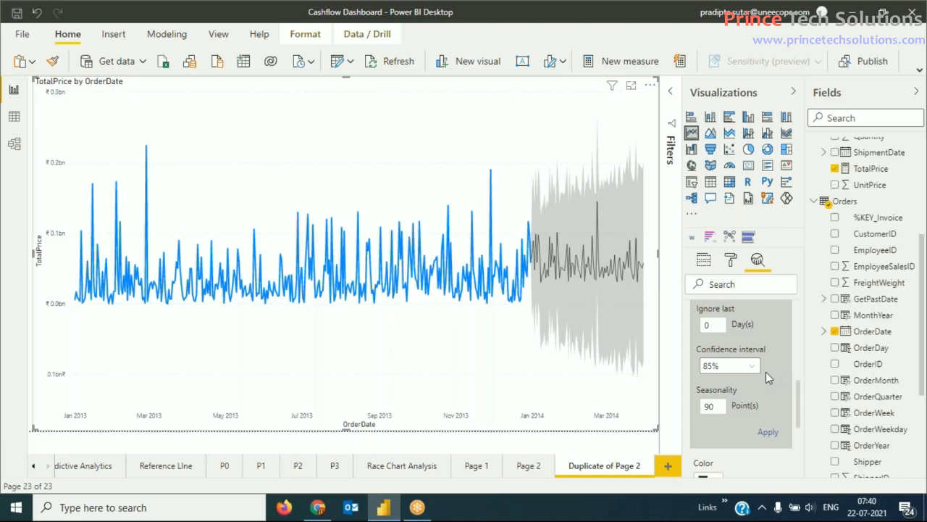
- Choose a 95% confidence interval from the Forecast card's dropdown
{"action": "left_click", "coordinate": [751, 365]}
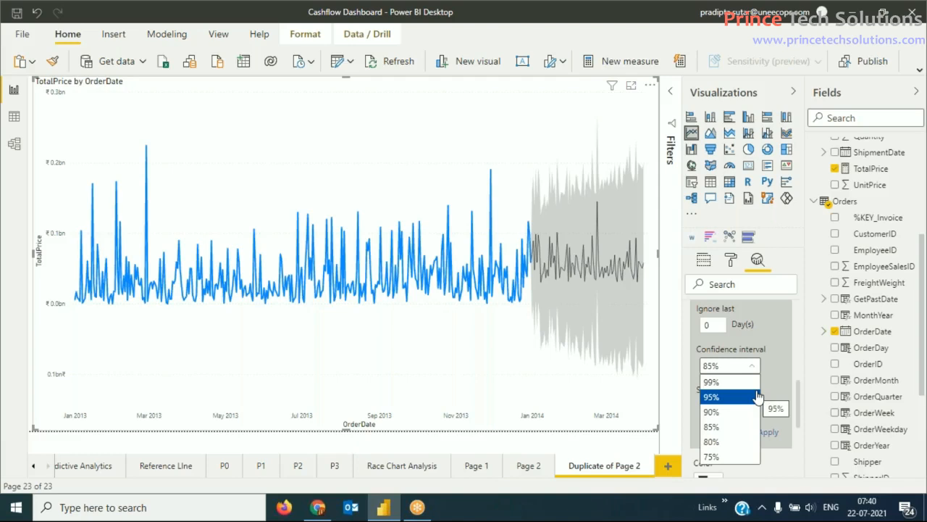
{"action": "left_click", "coordinate": [710, 396]}
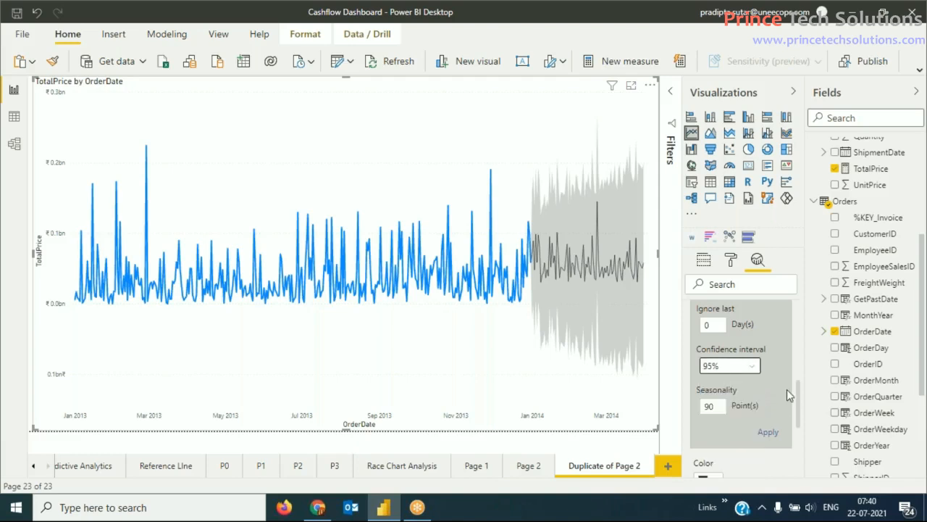
{"action": "mouse_move", "coordinate": [786, 391]}
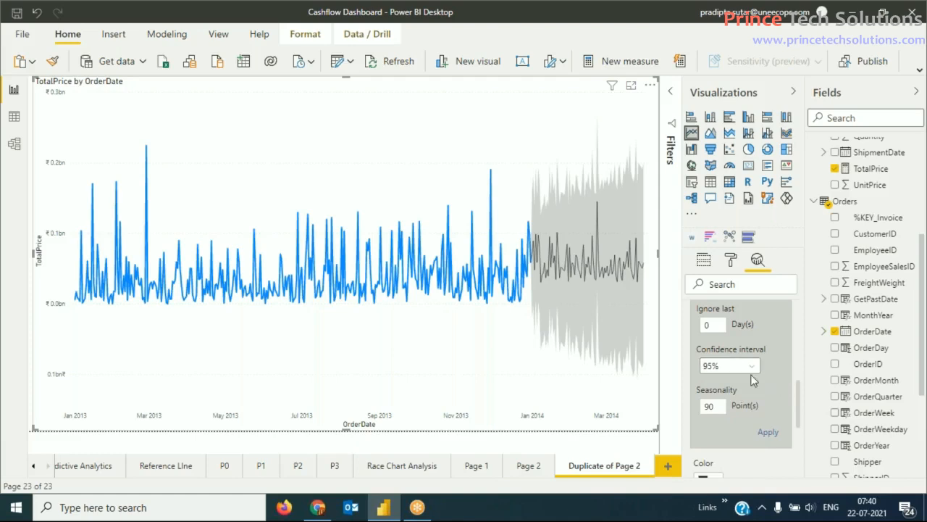
{"action": "mouse_move", "coordinate": [766, 382]}
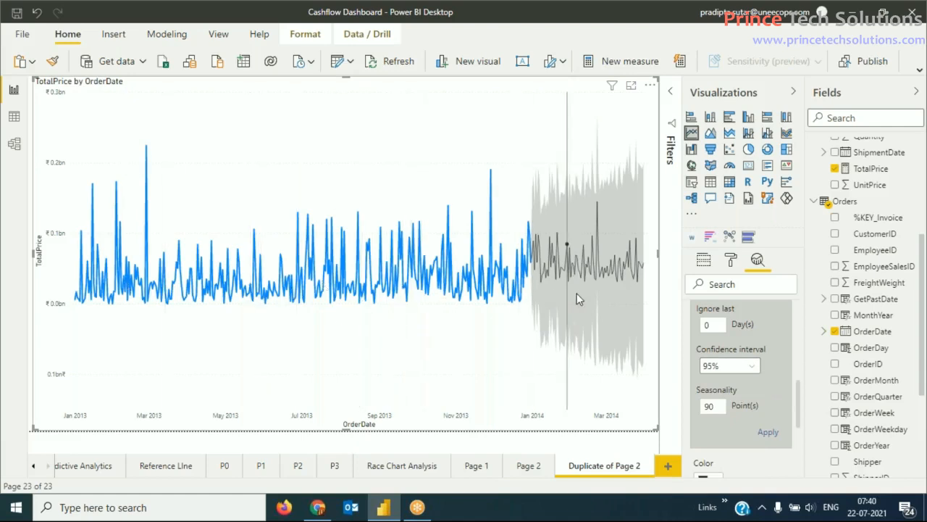
{"action": "mouse_move", "coordinate": [597, 203]}
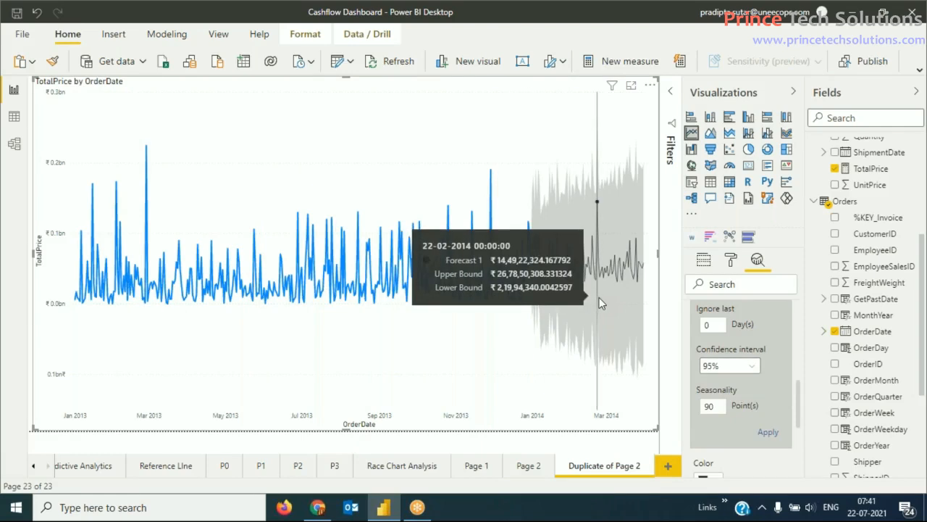
{"action": "mouse_move", "coordinate": [591, 326]}
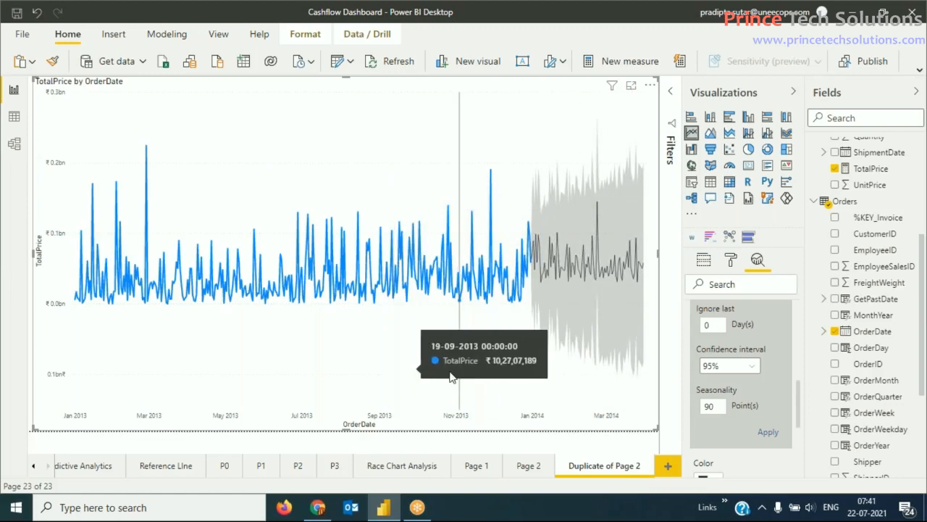
{"action": "mouse_move", "coordinate": [500, 388]}
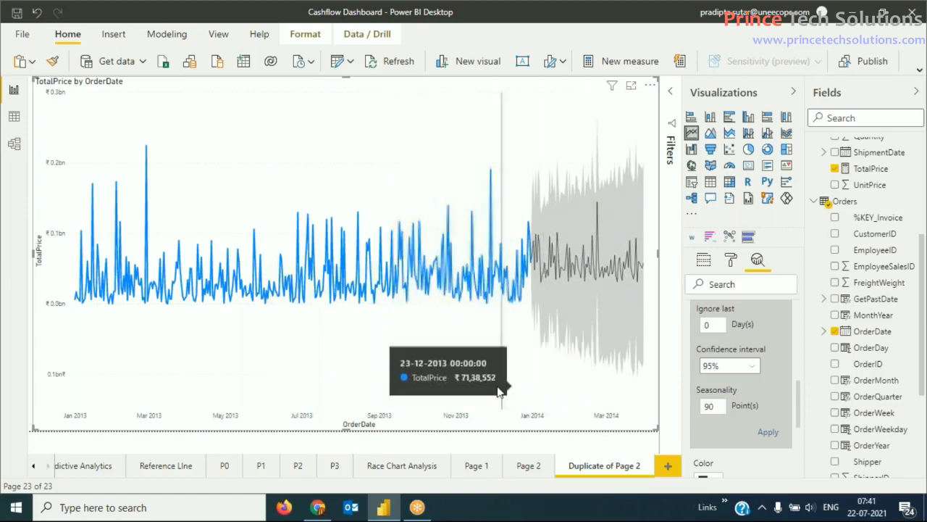
{"action": "mouse_move", "coordinate": [597, 383]}
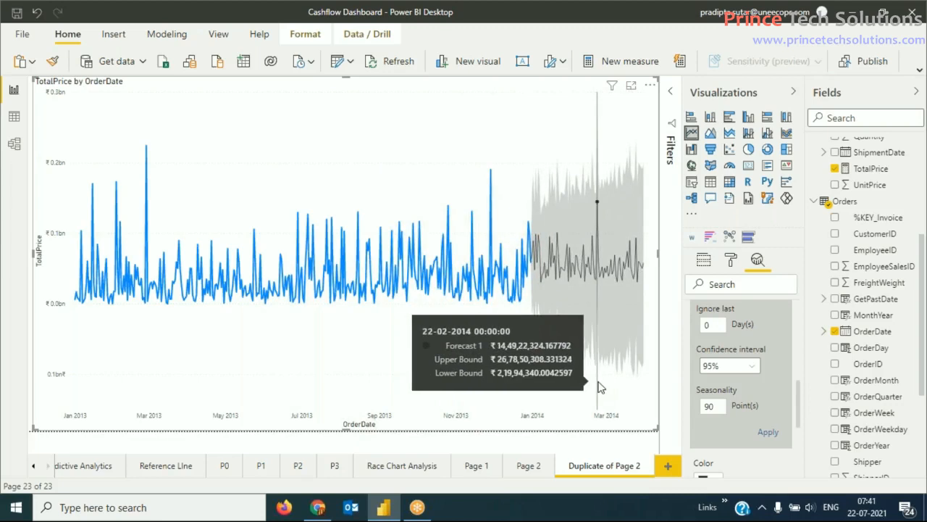
{"action": "mouse_move", "coordinate": [592, 391]}
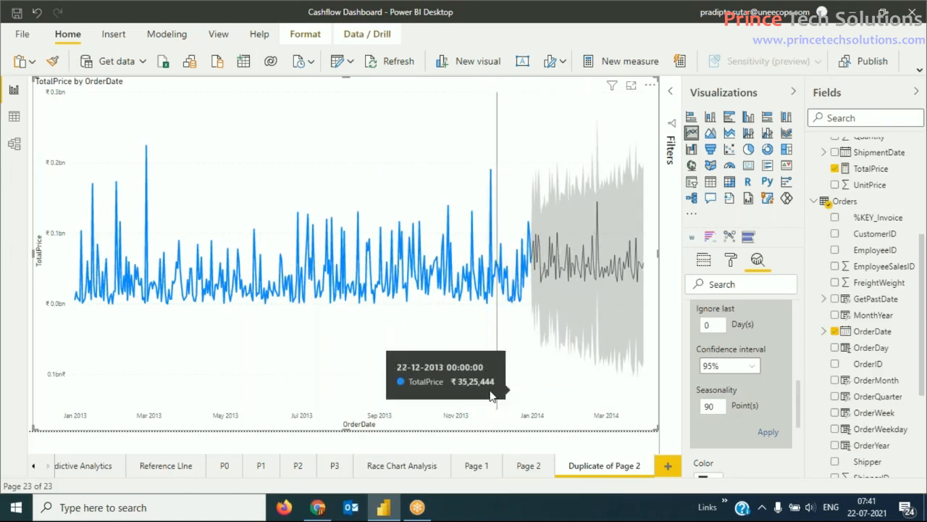
{"action": "mouse_move", "coordinate": [550, 253]}
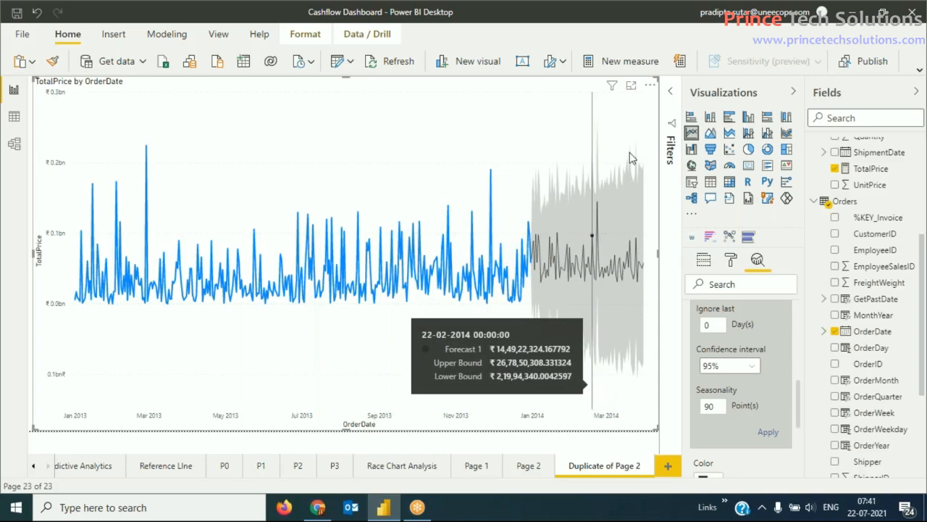
{"action": "mouse_move", "coordinate": [681, 27]}
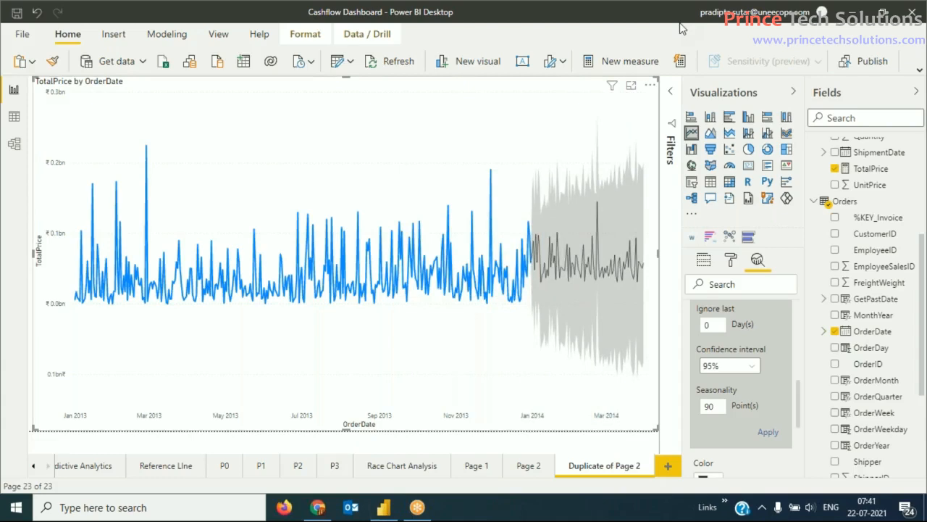
{"action": "mouse_move", "coordinate": [146, 282]}
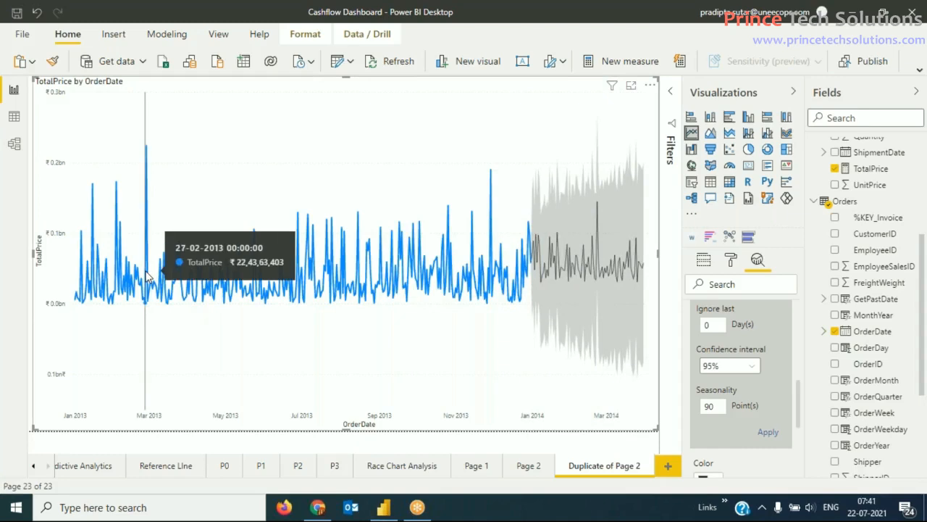
{"action": "mouse_move", "coordinate": [144, 278]}
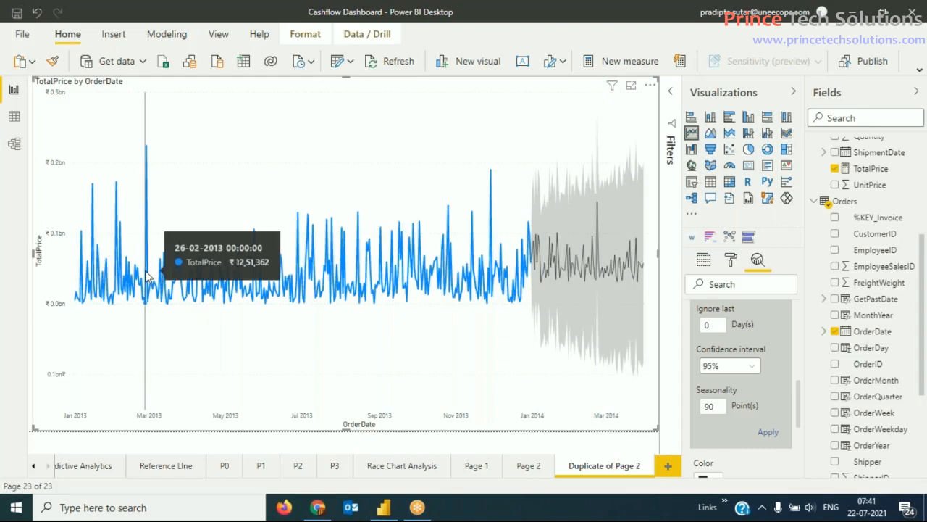
{"action": "mouse_move", "coordinate": [152, 383]}
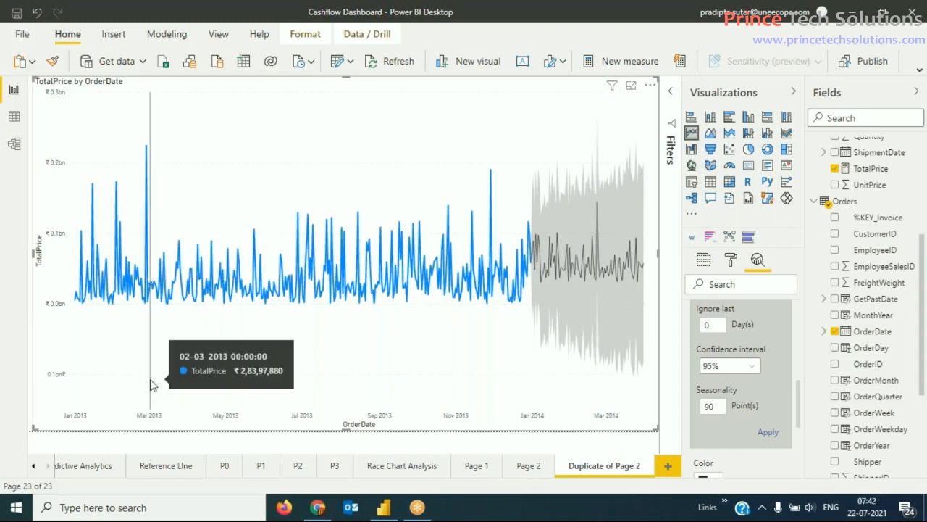